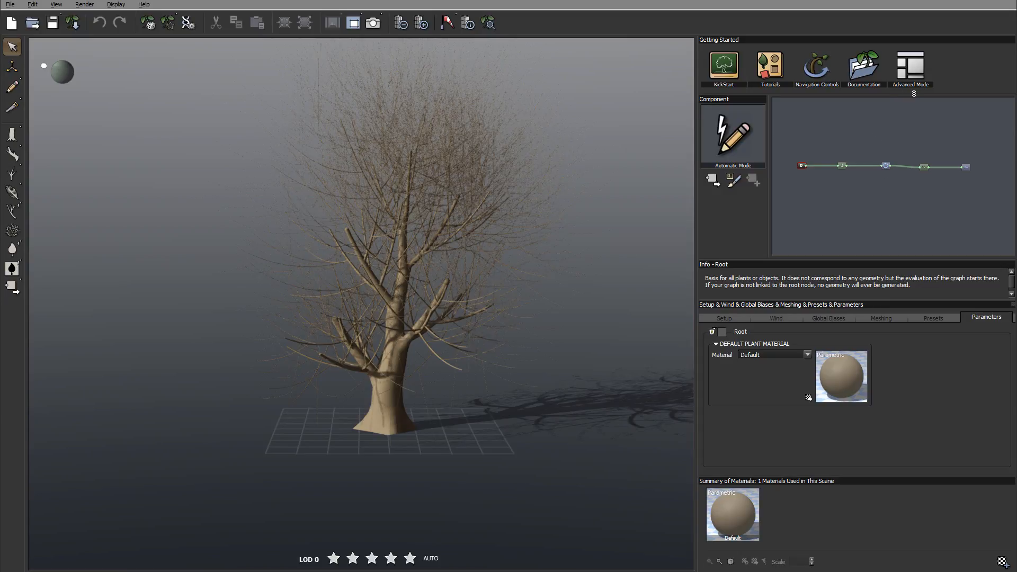
mouse_move(874, 116)
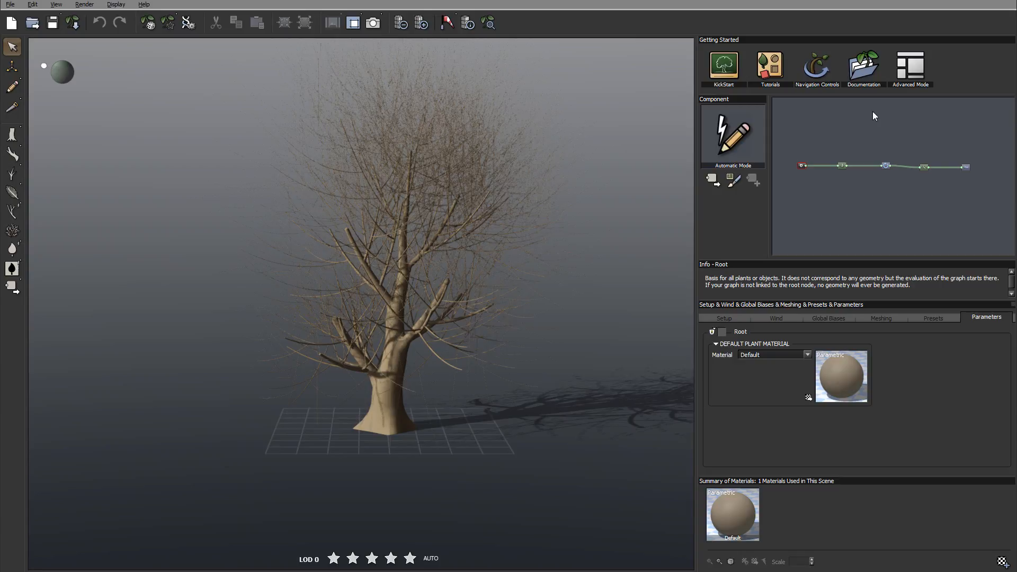
mouse_move(585, 143)
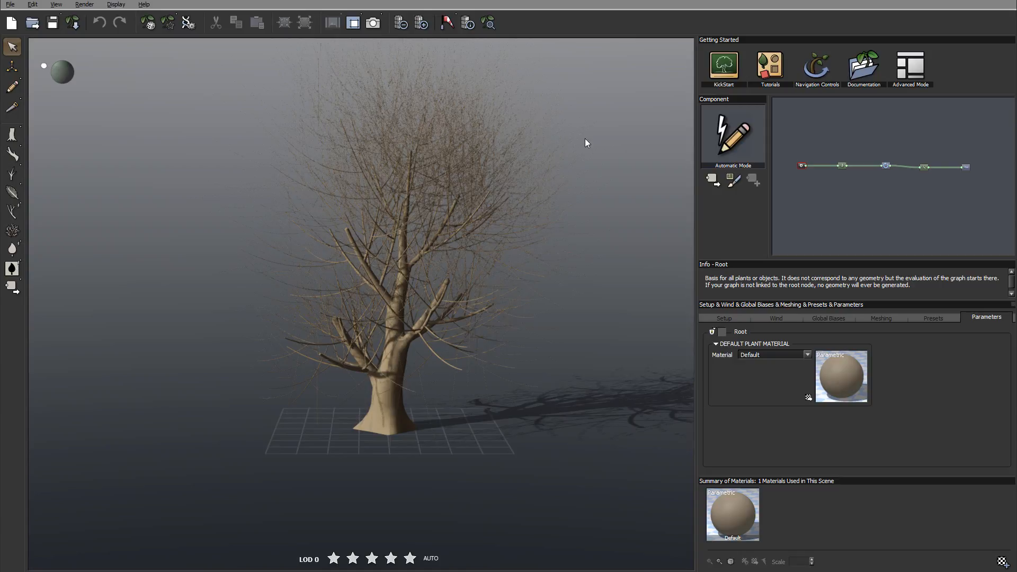
mouse_move(889, 253)
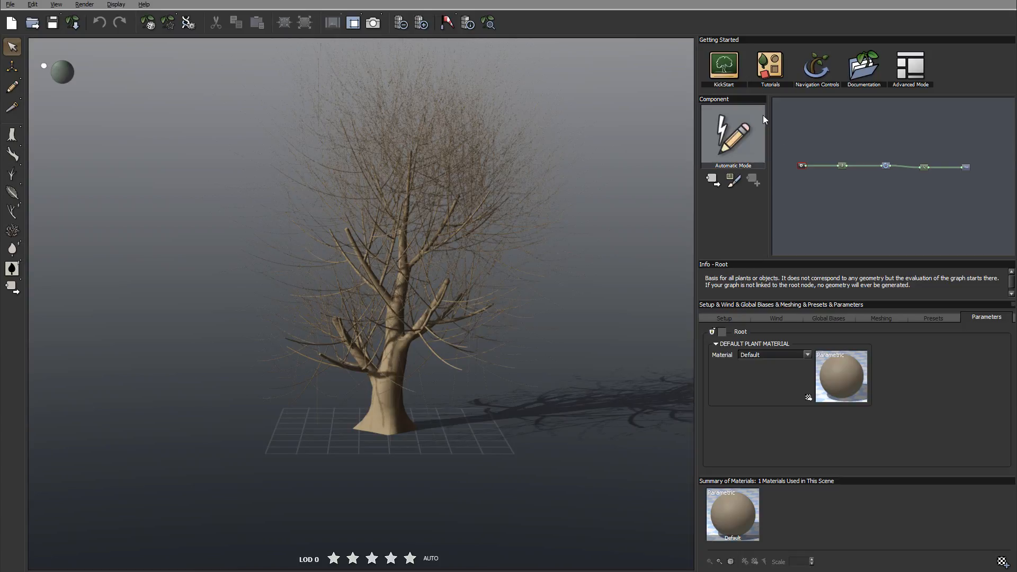
mouse_move(982, 183)
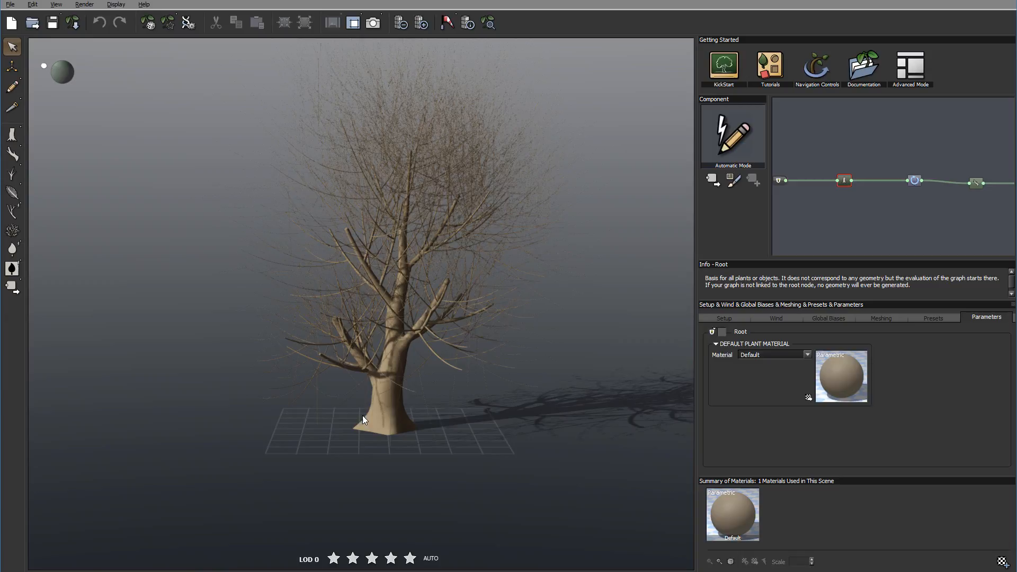
Select the Trunk node, then the Branch node to show its segment parameters and highlighted branches.
click(914, 180)
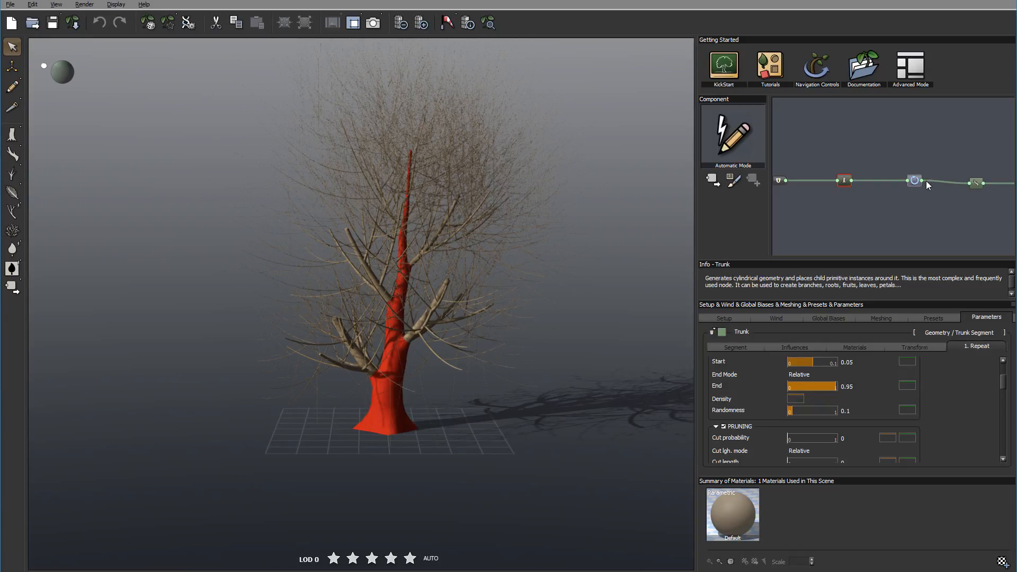
click(976, 182)
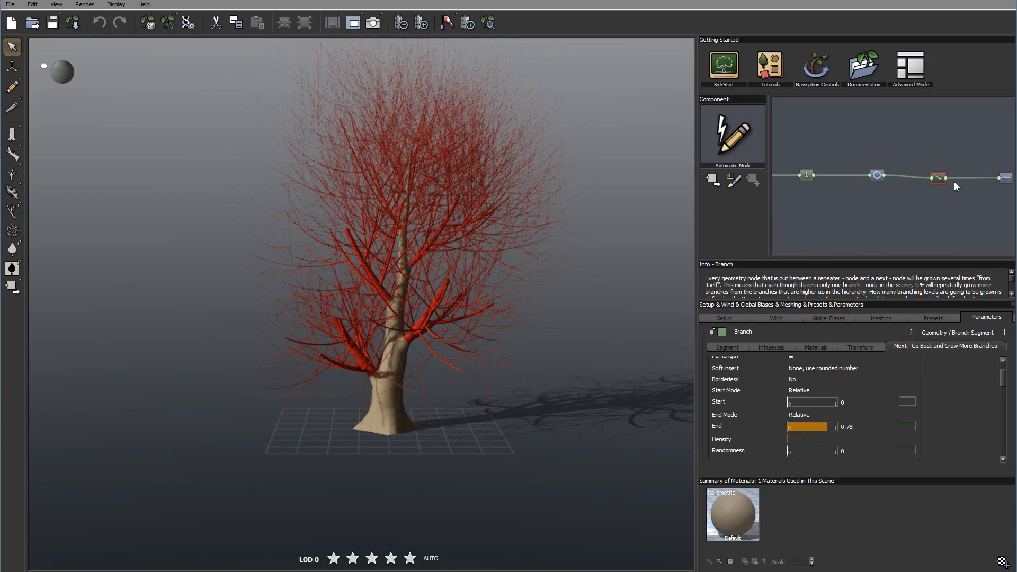
mouse_move(864, 198)
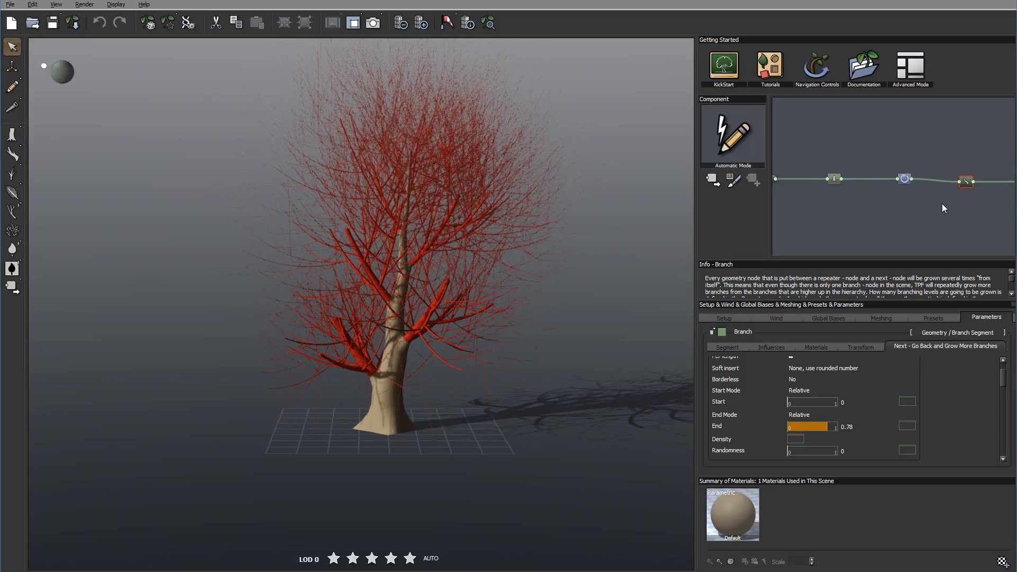
mouse_move(856, 188)
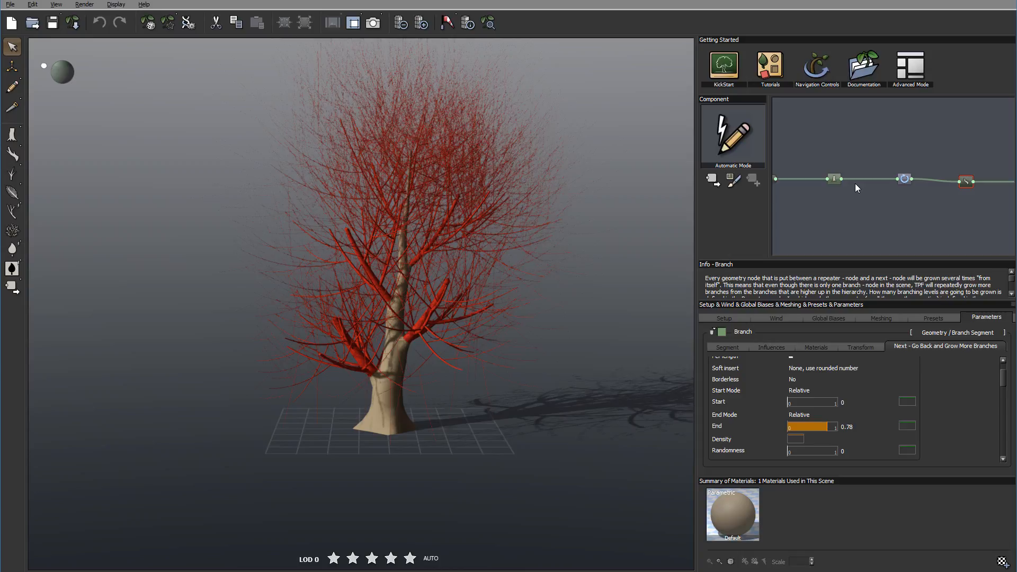
mouse_move(451, 204)
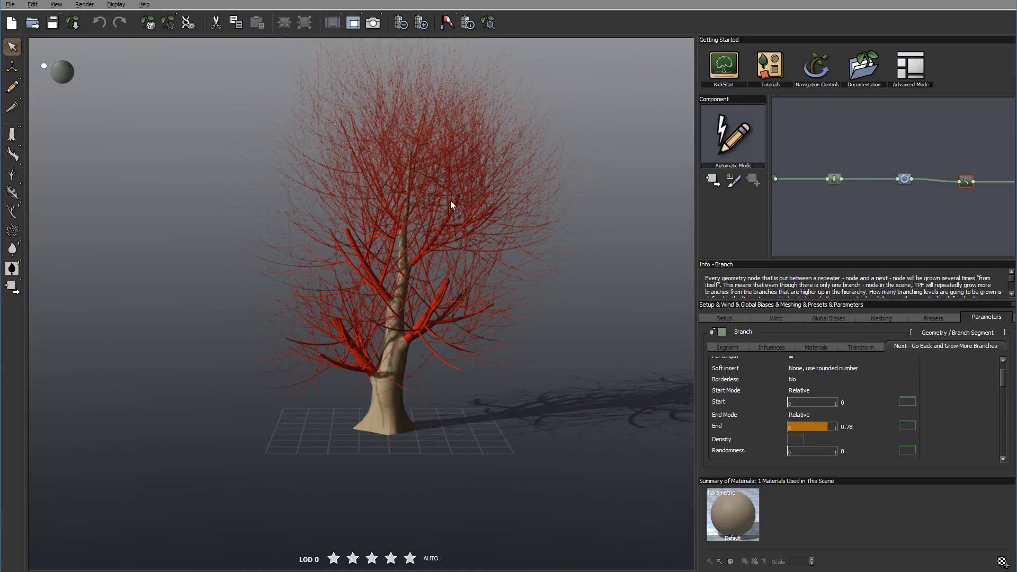
mouse_move(459, 225)
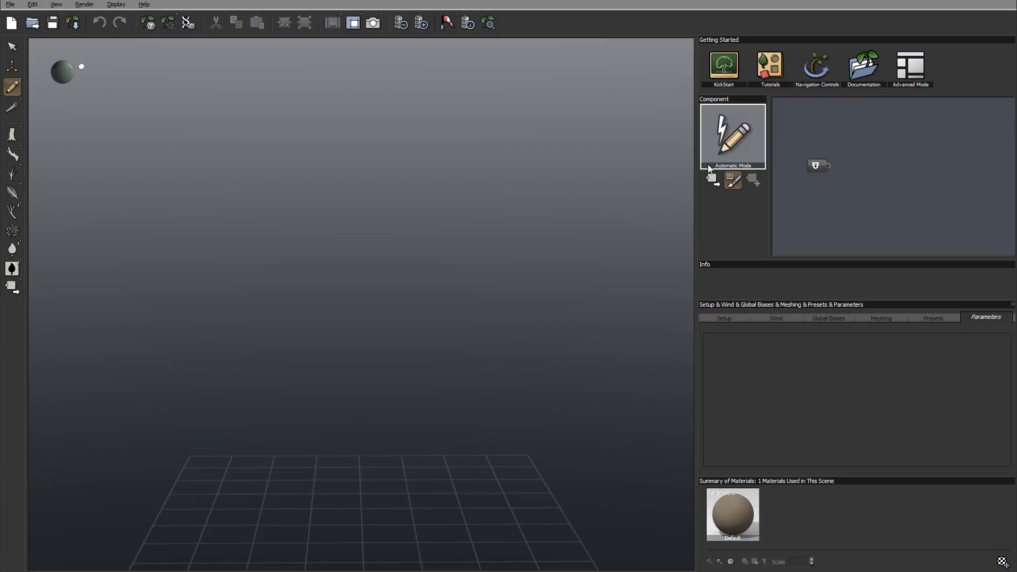
mouse_move(729, 156)
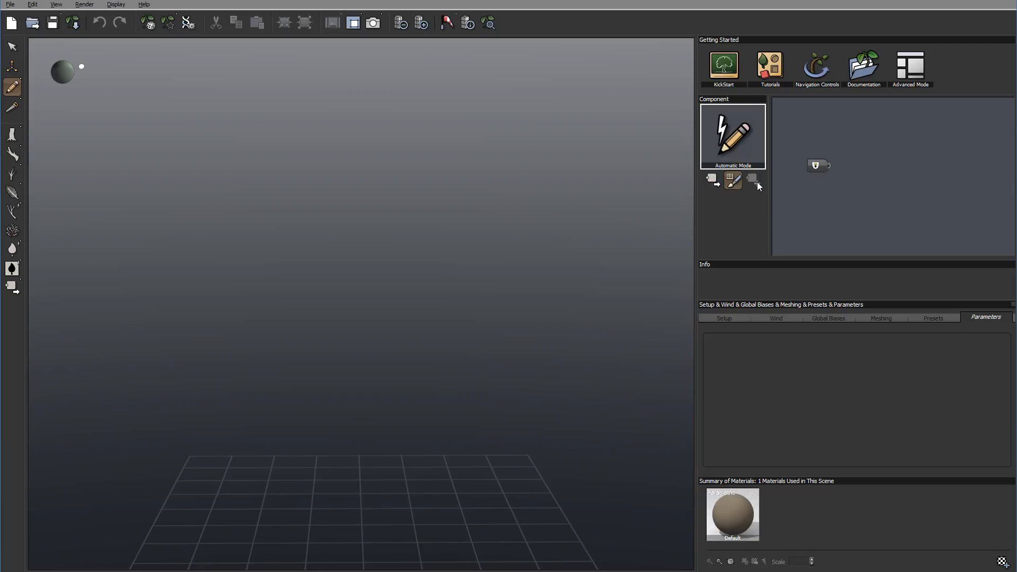
mouse_move(753, 180)
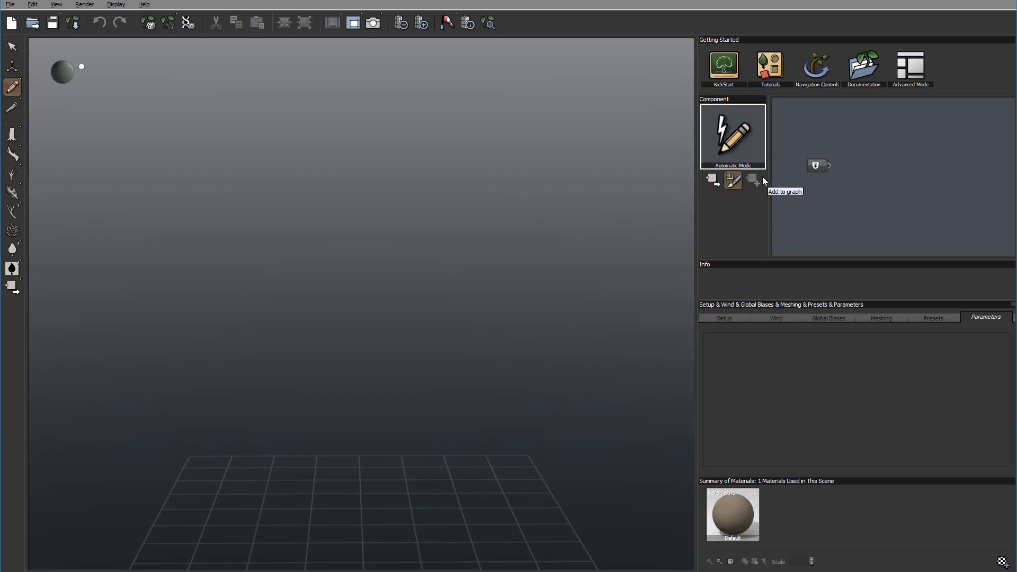
mouse_move(711, 180)
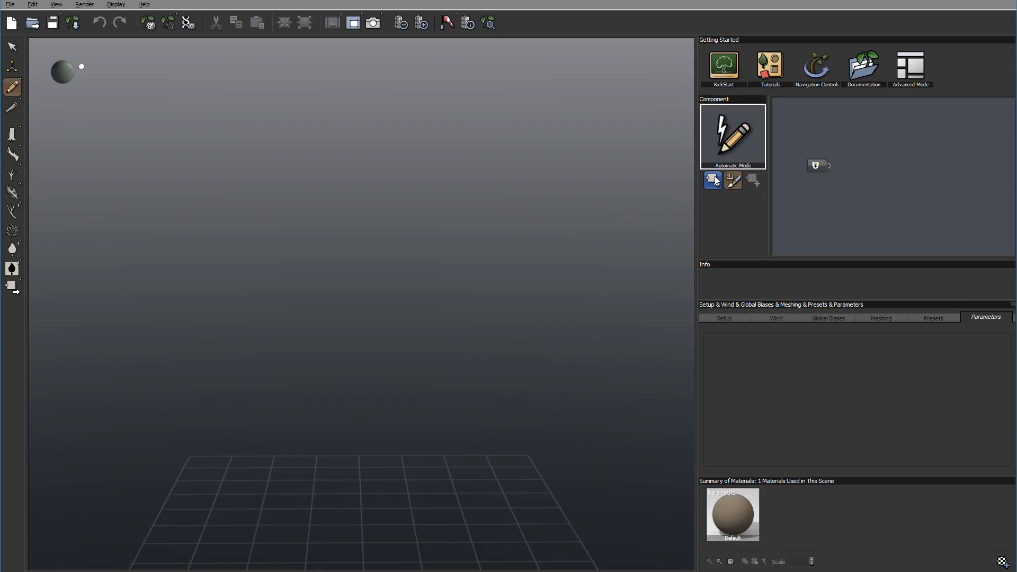
Use the component toolbar buttons to set up drawing mode in the emptied scene.
click(733, 180)
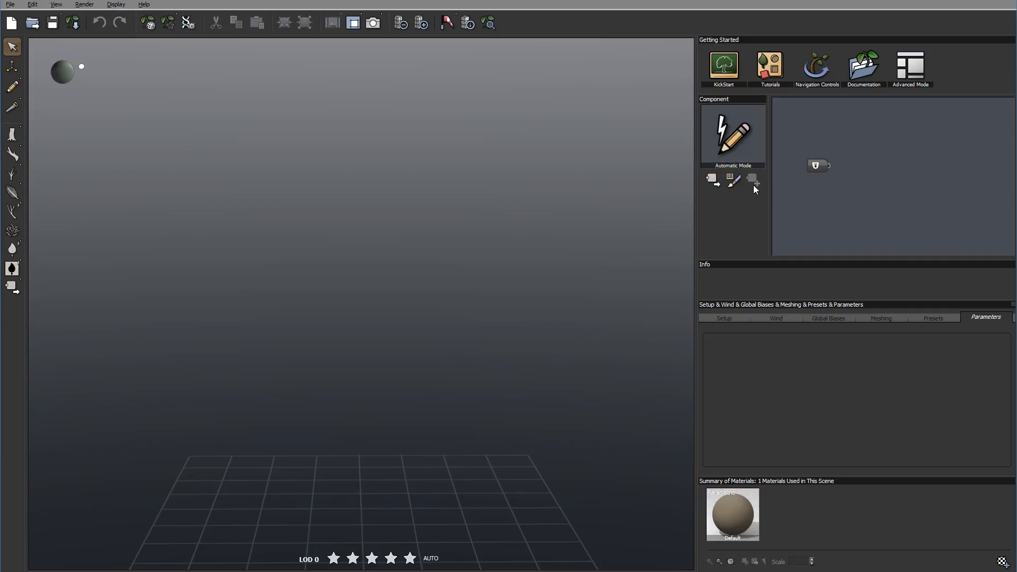
click(732, 180)
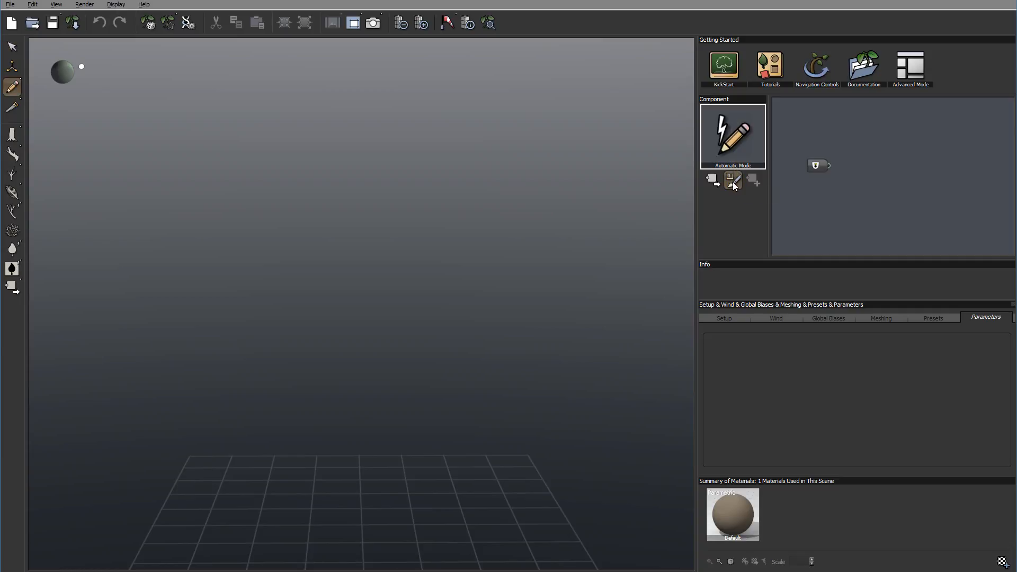
Bring up the drawing-options menu listing draw and add-geometry choices.
click(732, 179)
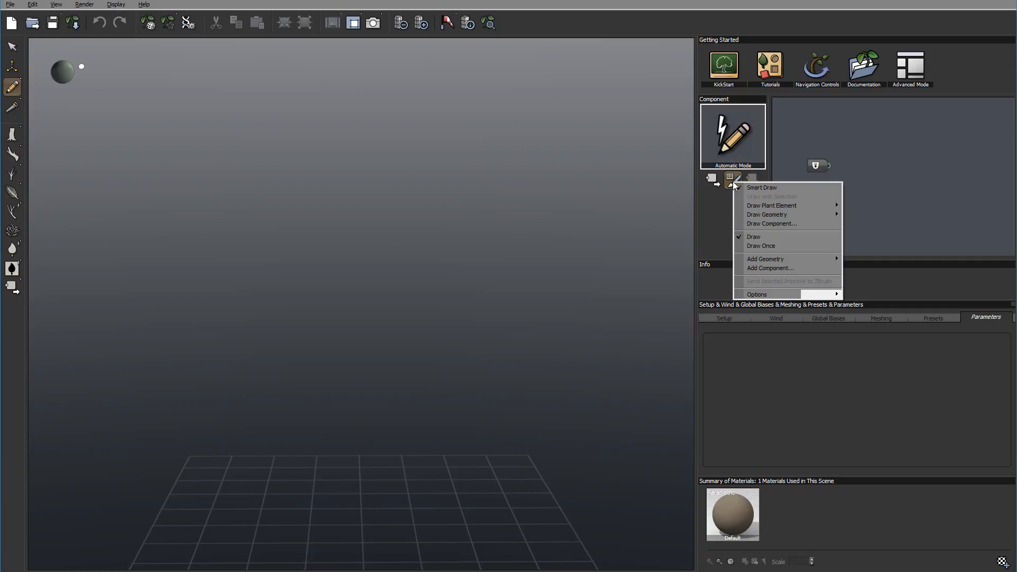
mouse_move(773, 268)
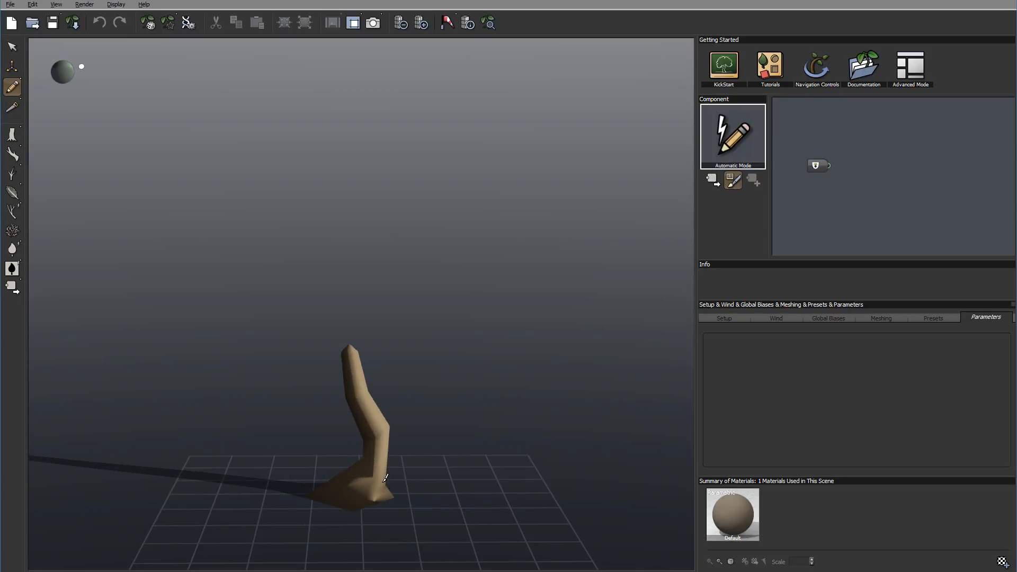
Draw a thin branch from the trunk tip and add a second curving Trunk node.
click(876, 166)
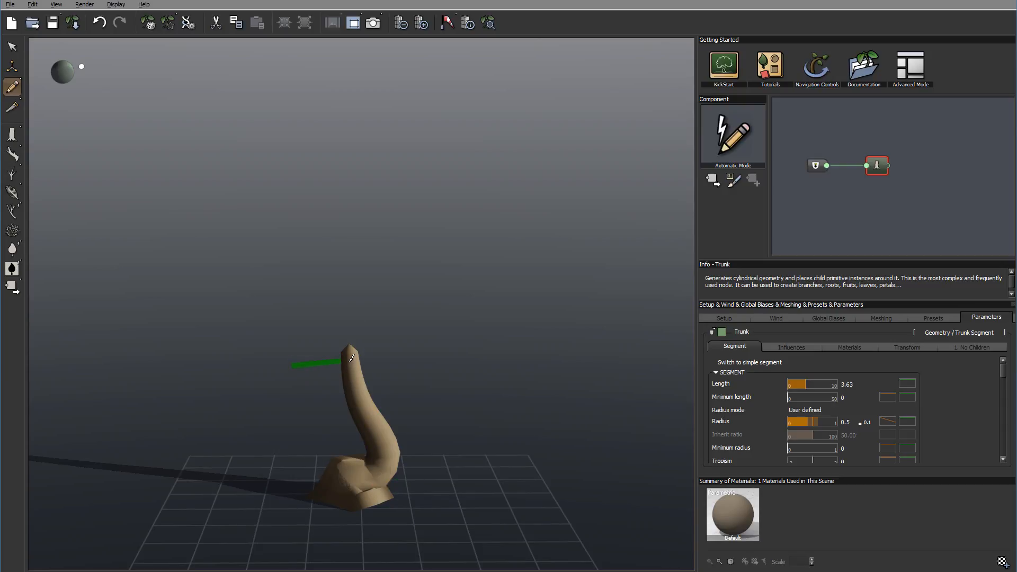
drag(351, 357, 292, 288)
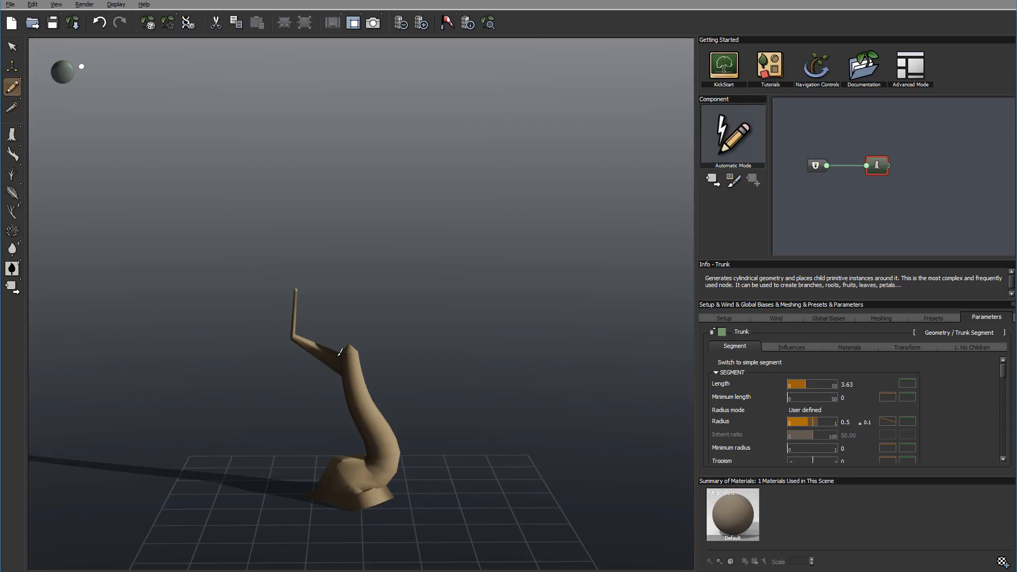
click(901, 165)
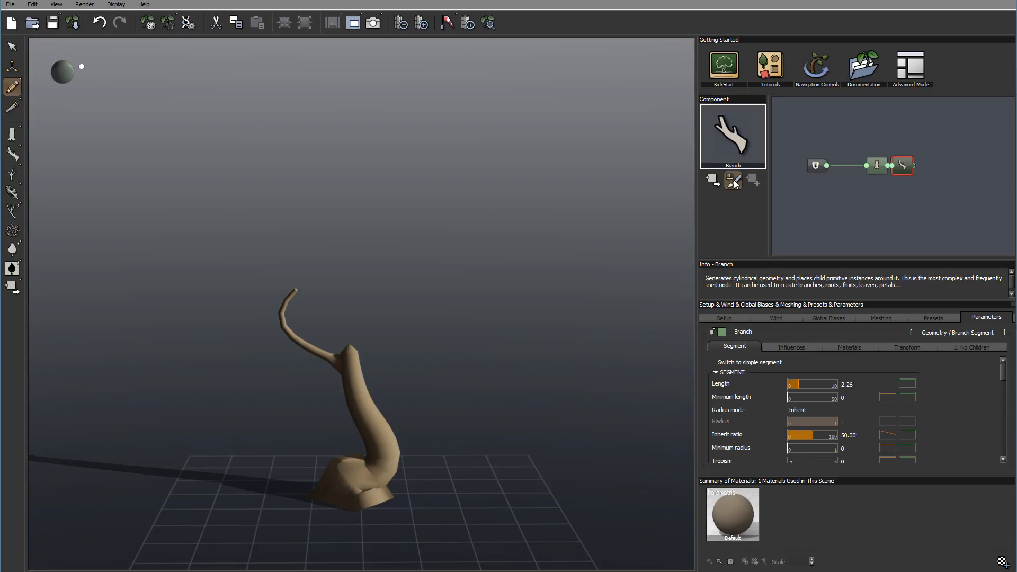
click(732, 180)
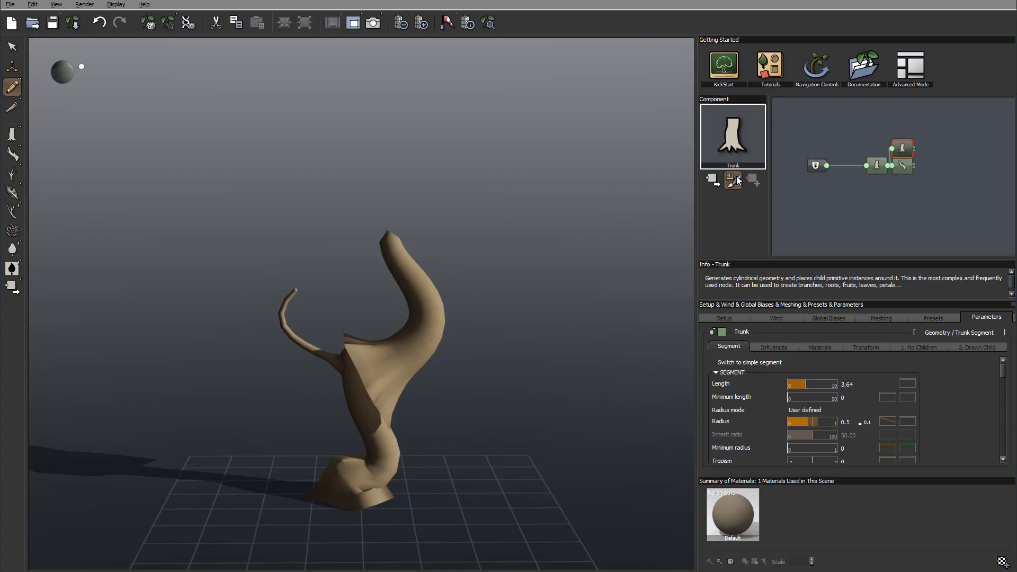
Choose Draw Component and pick Platanus Lvl 1-2 from the Components browser.
click(732, 180)
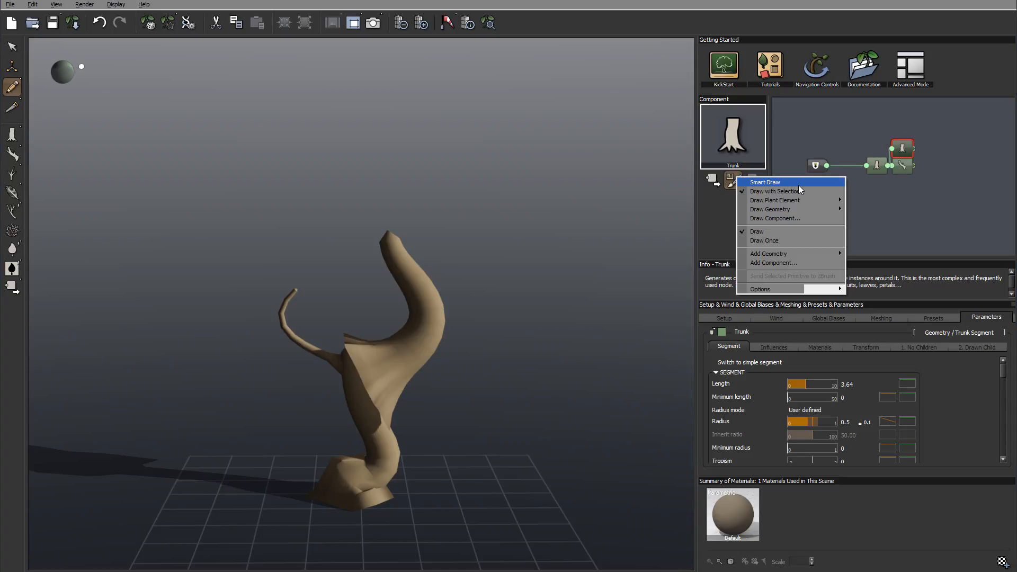
mouse_move(795, 218)
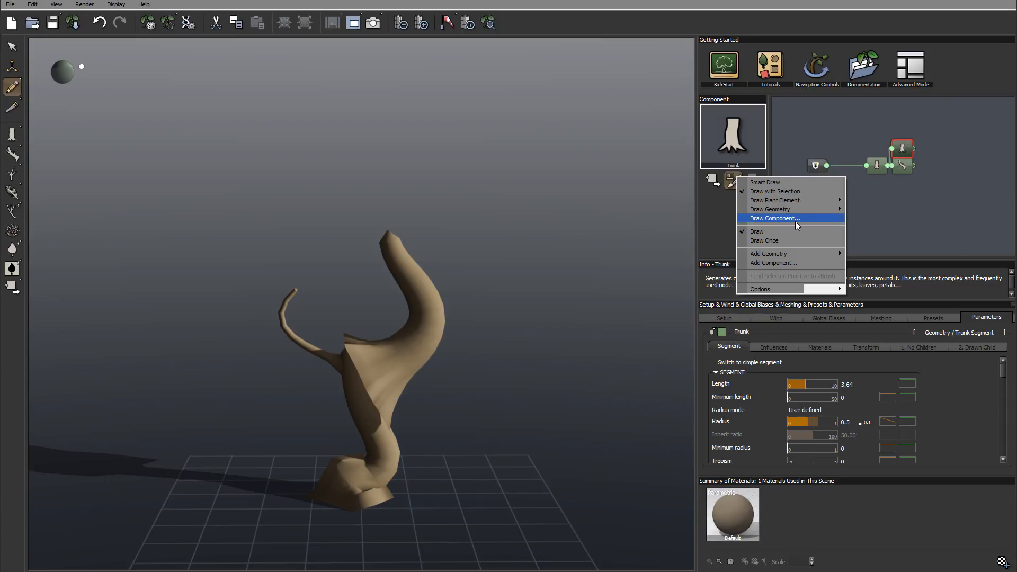
mouse_move(785, 191)
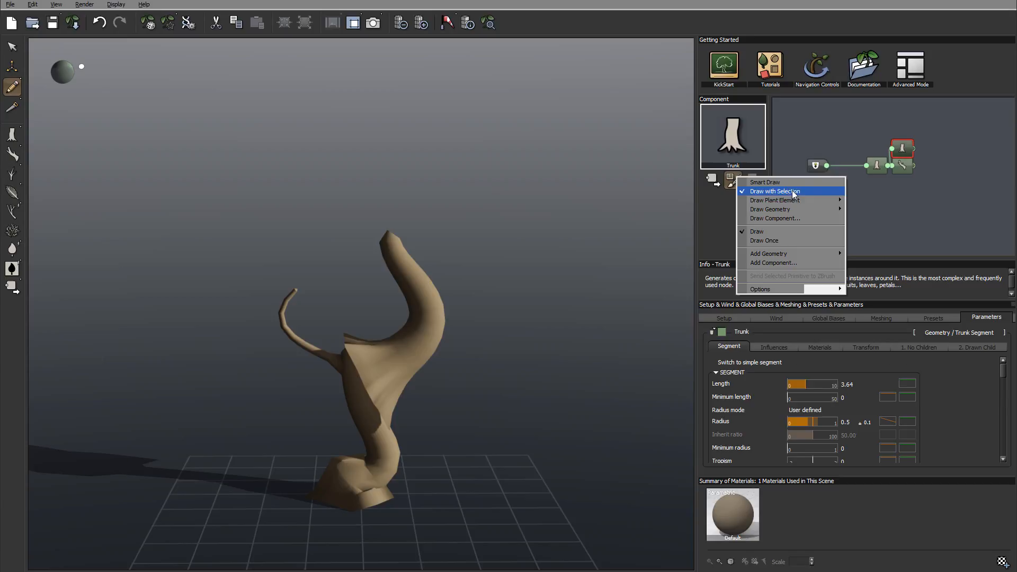
mouse_move(775, 200)
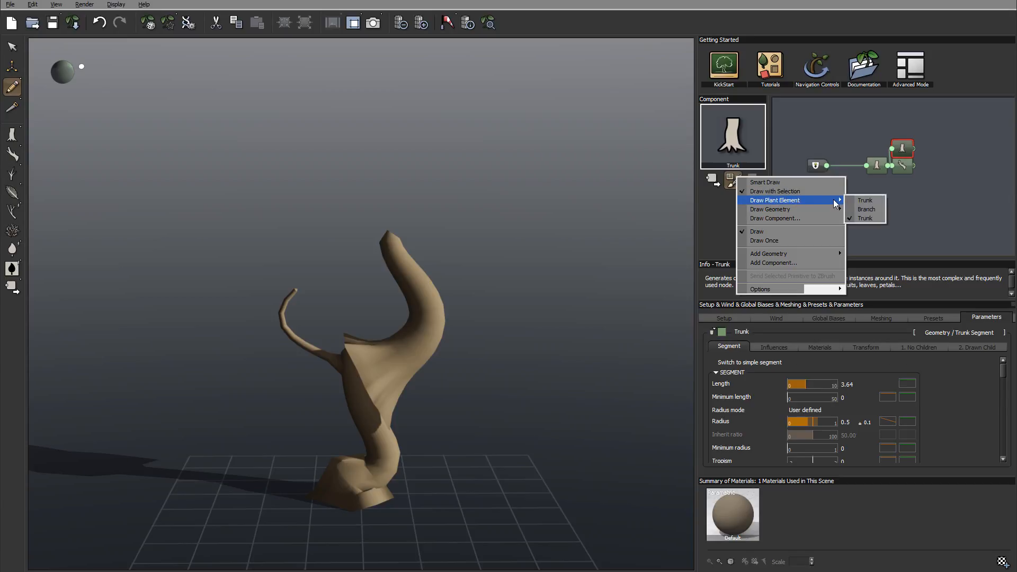
mouse_move(815, 204)
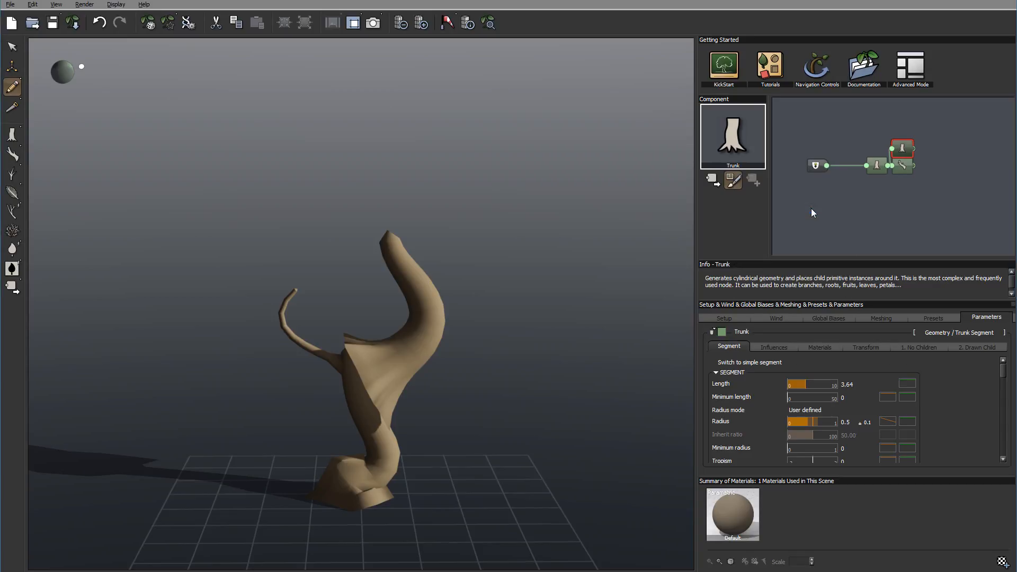
click(732, 180)
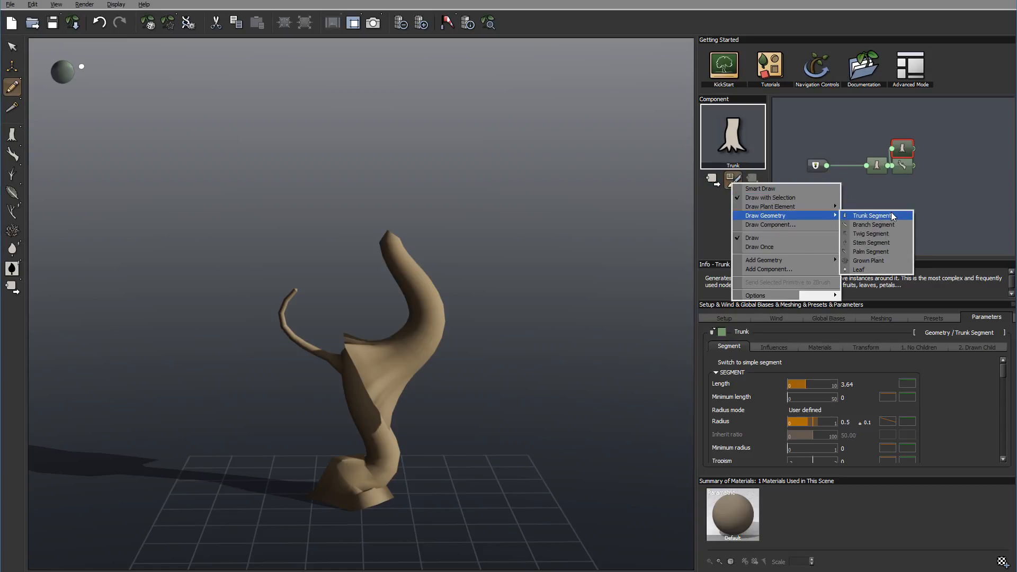
mouse_move(891, 224)
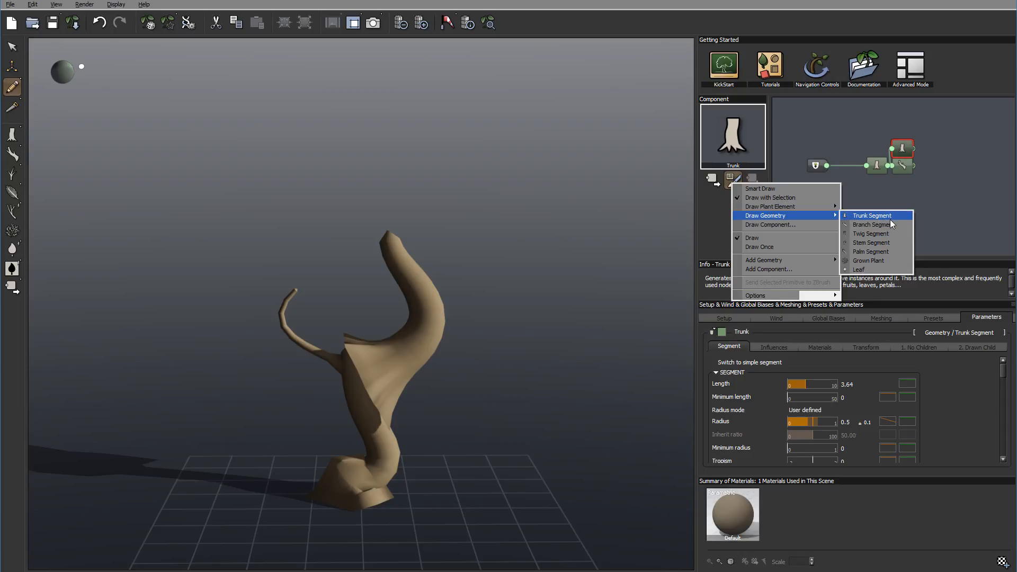
mouse_move(872, 225)
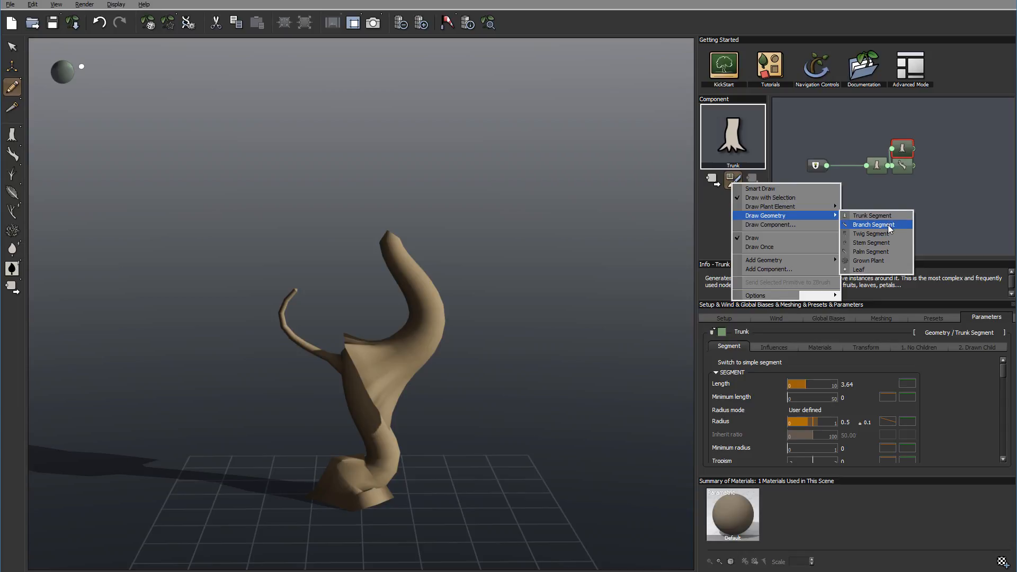
mouse_move(888, 242)
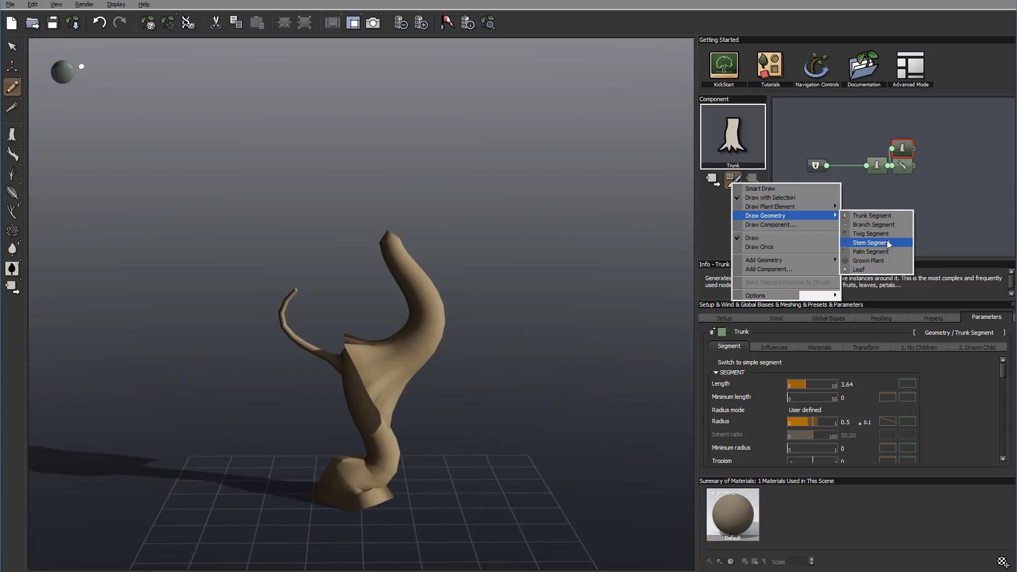
mouse_move(881, 245)
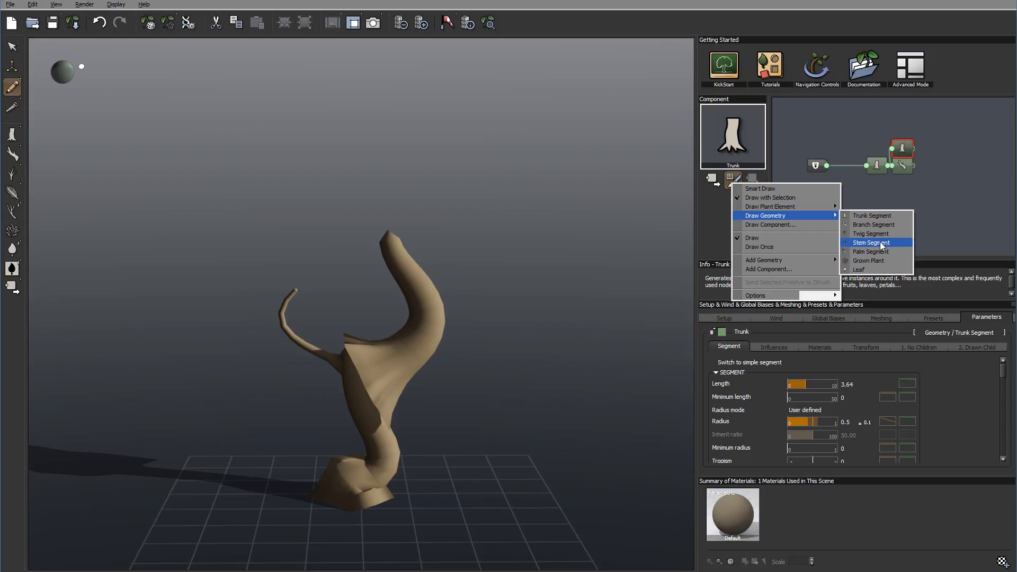
mouse_move(770, 224)
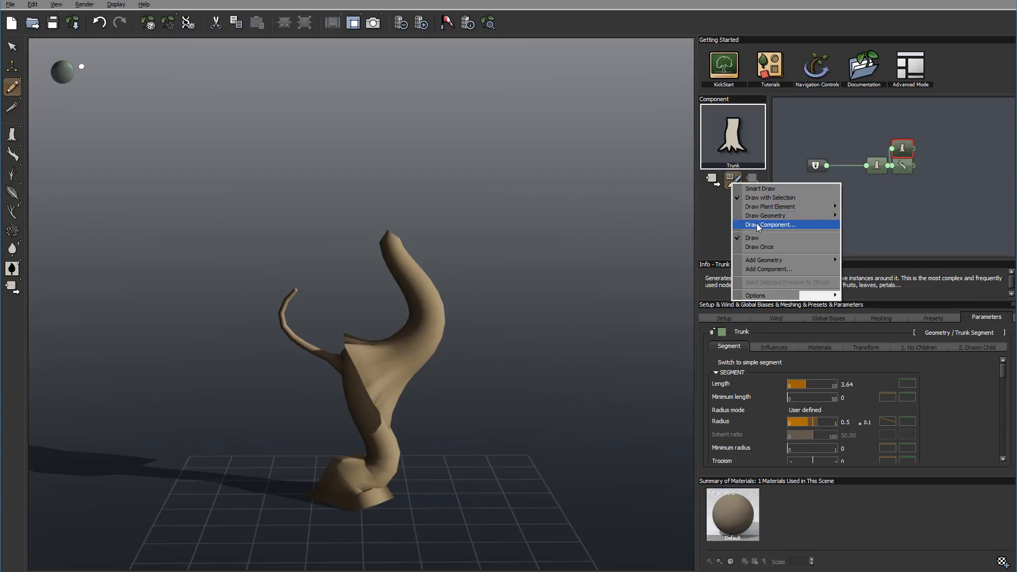
click(769, 225)
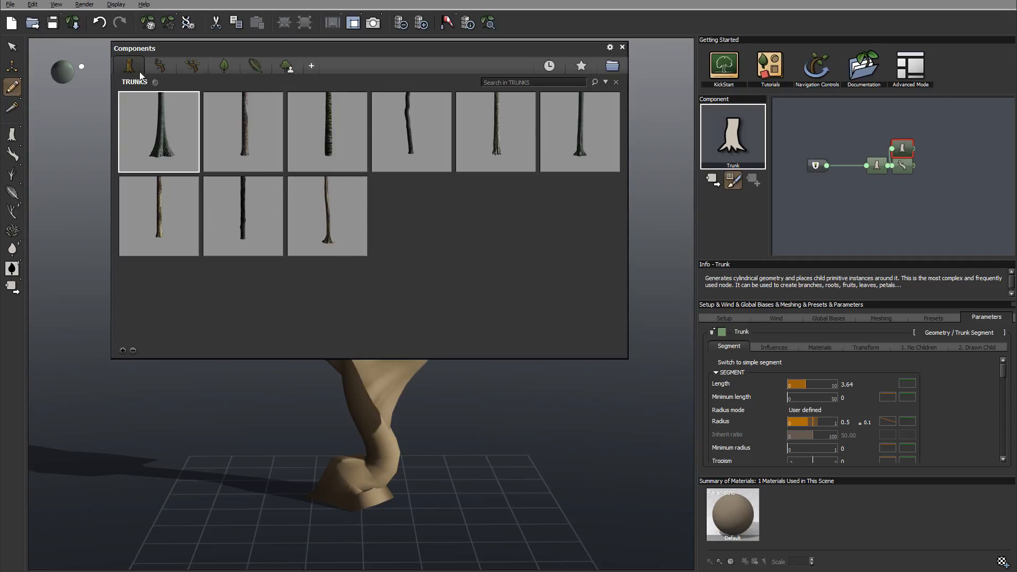
mouse_move(190, 76)
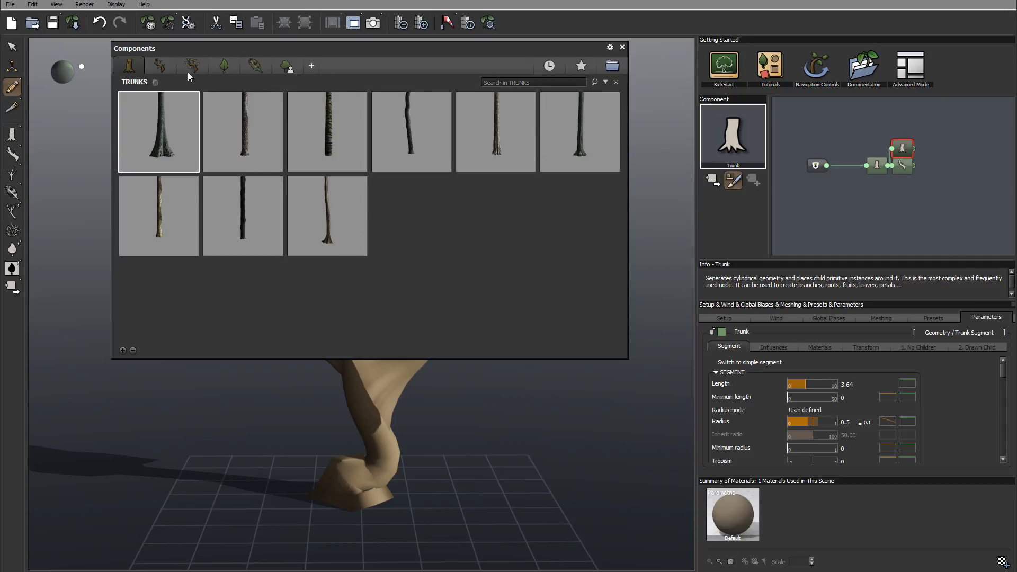
click(159, 66)
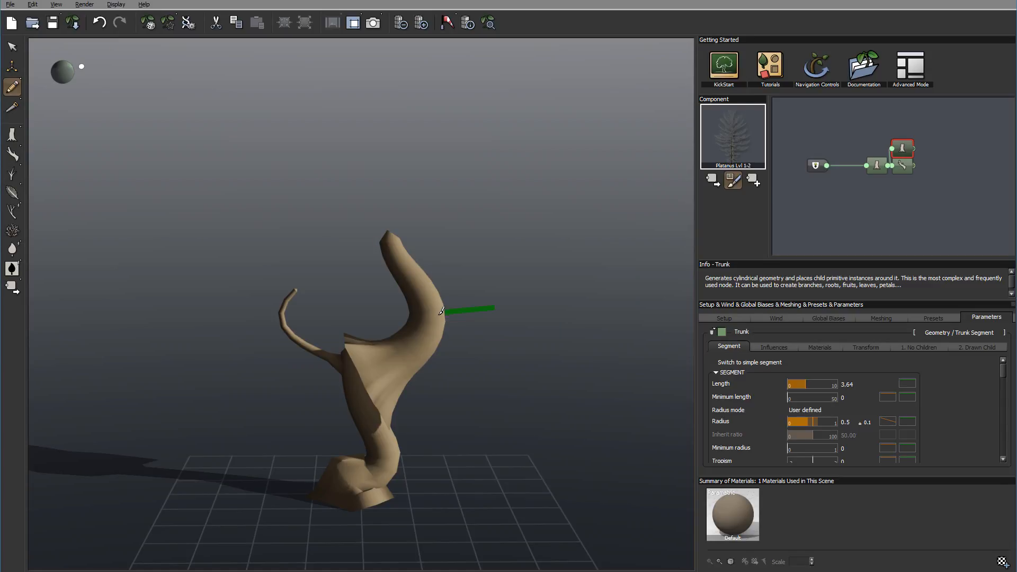
Paint Platanus fronds onto the trunk and accept the child-segment subdivision warning.
click(928, 148)
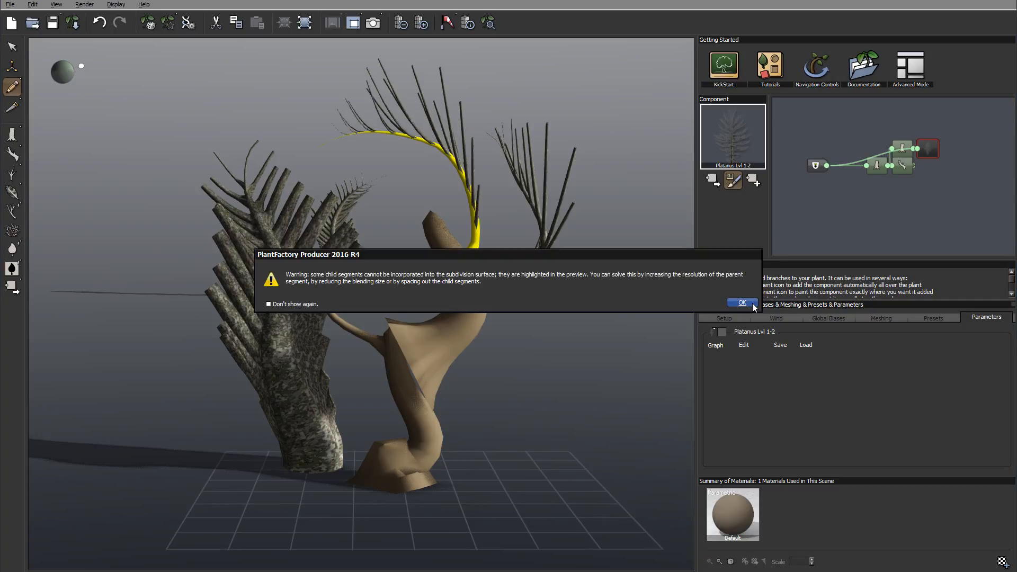
click(741, 302)
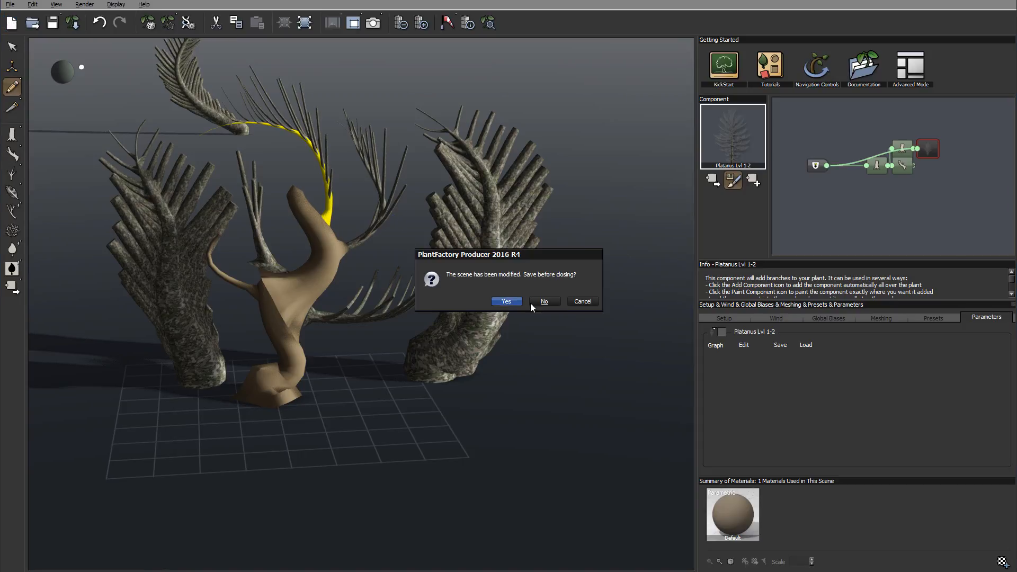
Answer No to 'Save before closing?' so the fronds scene is discarded.
click(543, 301)
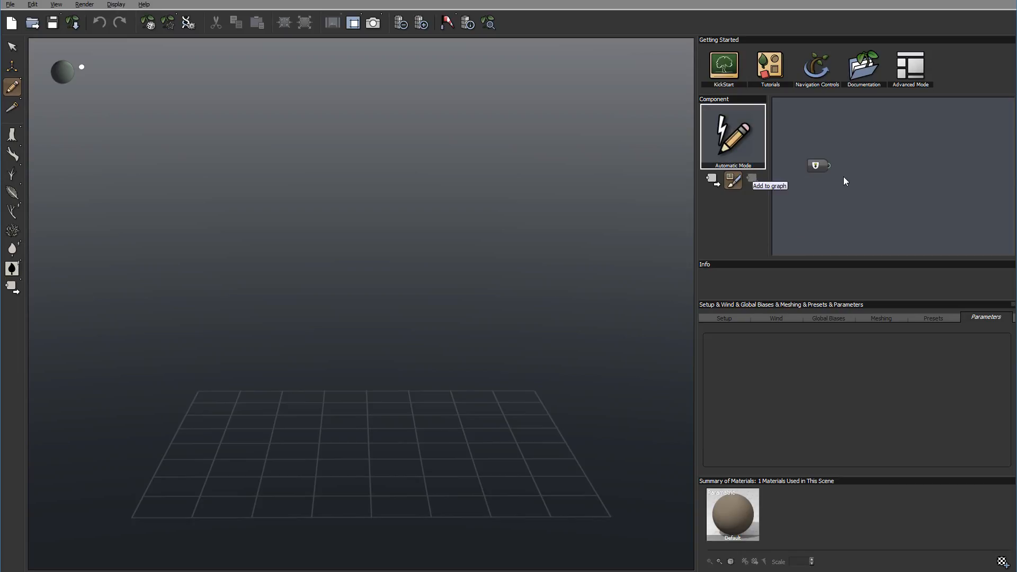
mouse_move(891, 184)
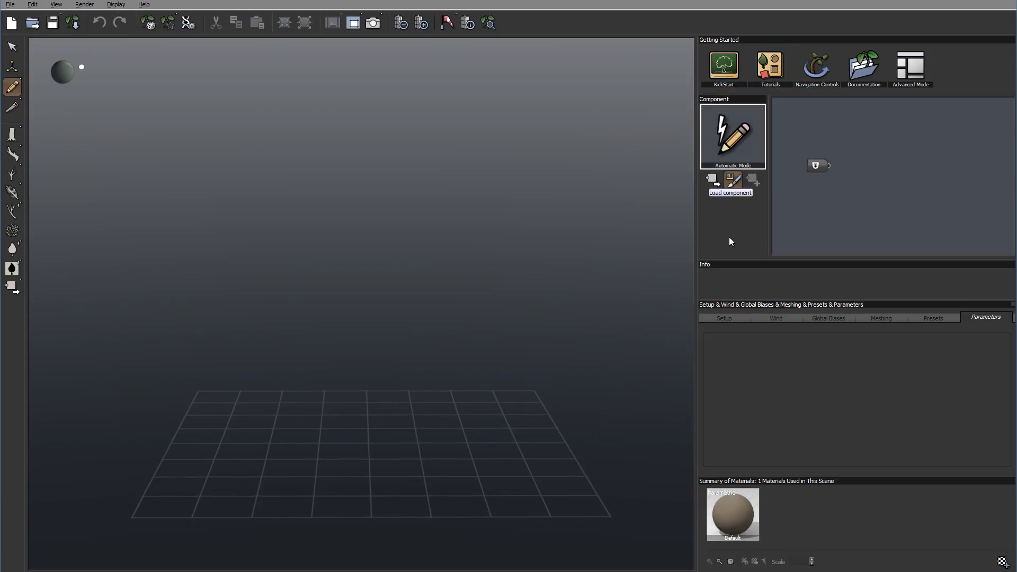
mouse_move(732, 180)
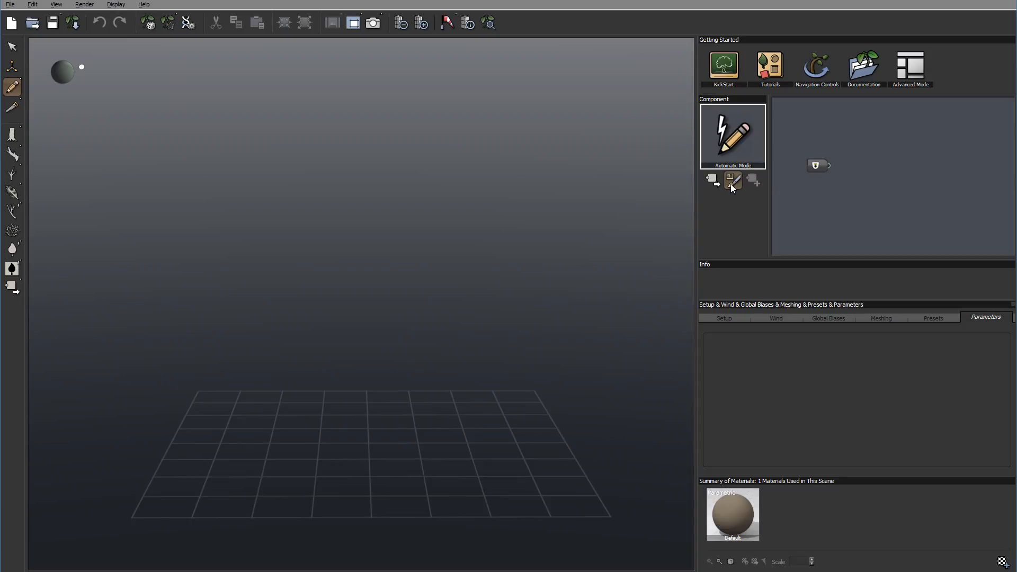
mouse_move(732, 181)
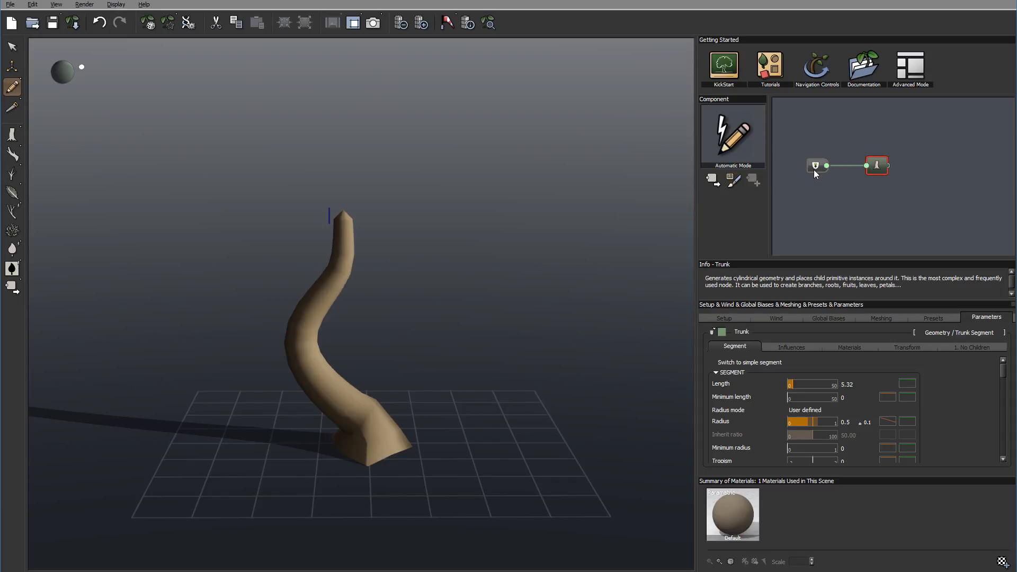
mouse_move(816, 167)
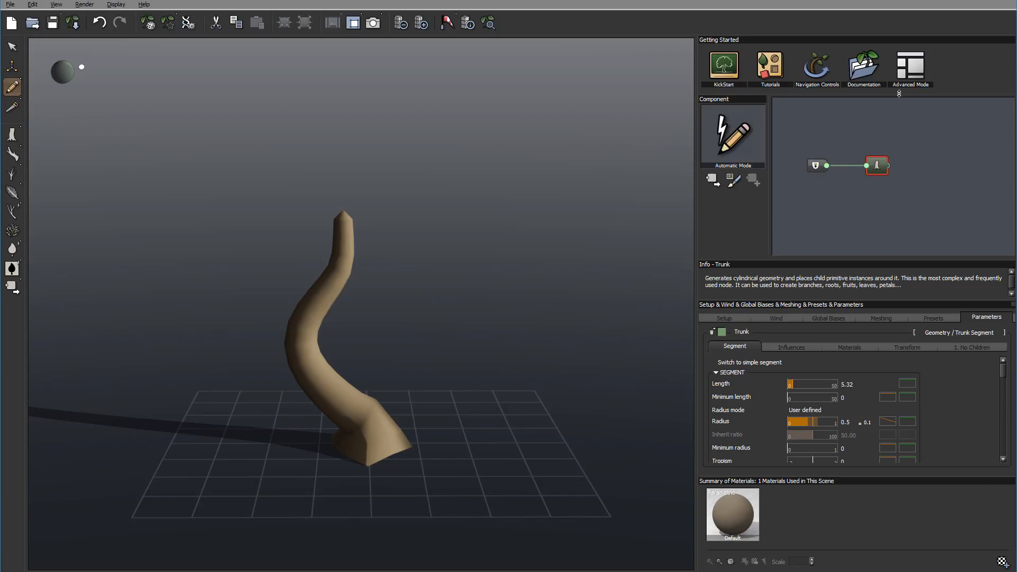
mouse_move(816, 165)
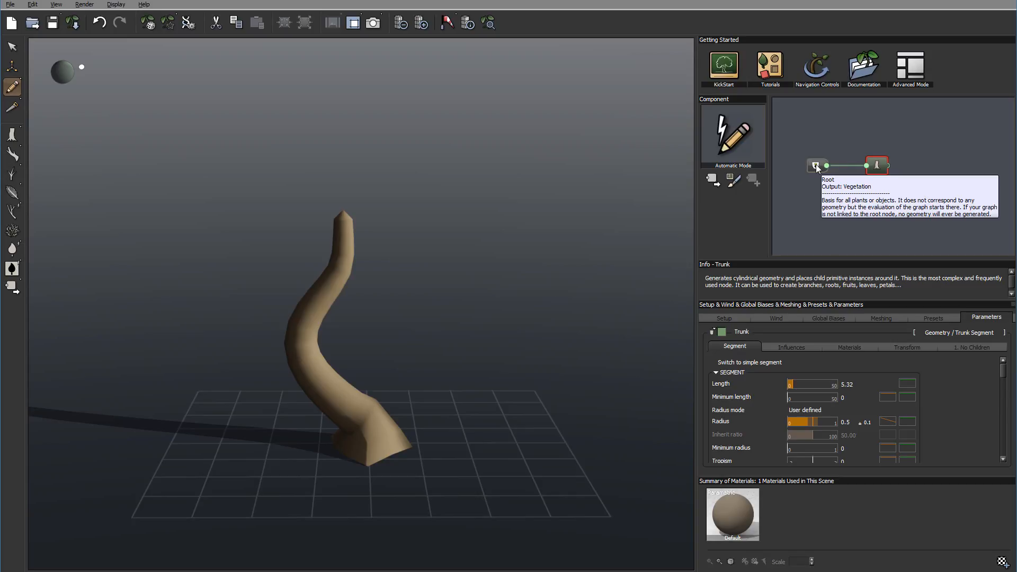
mouse_move(828, 161)
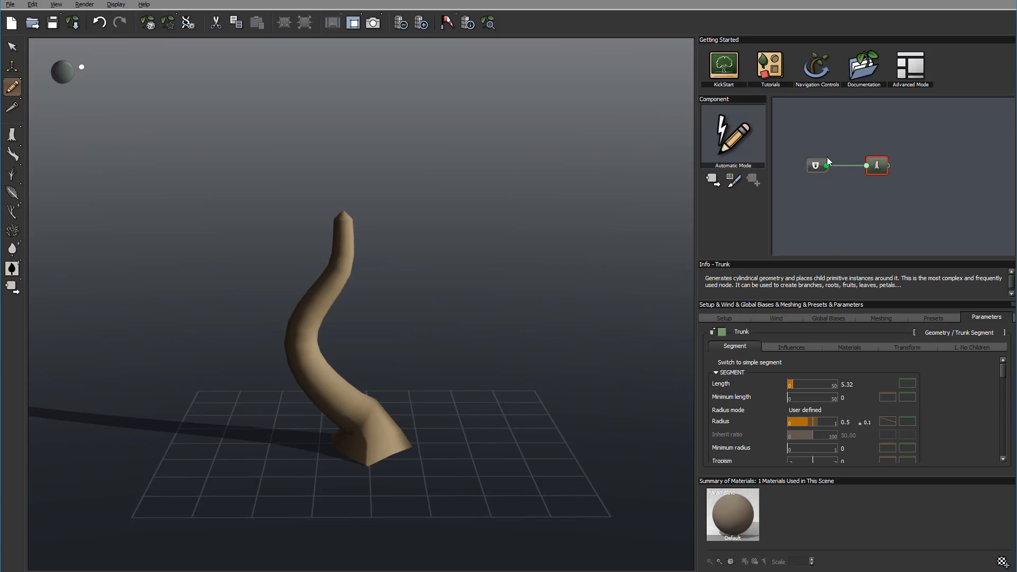
mouse_move(819, 165)
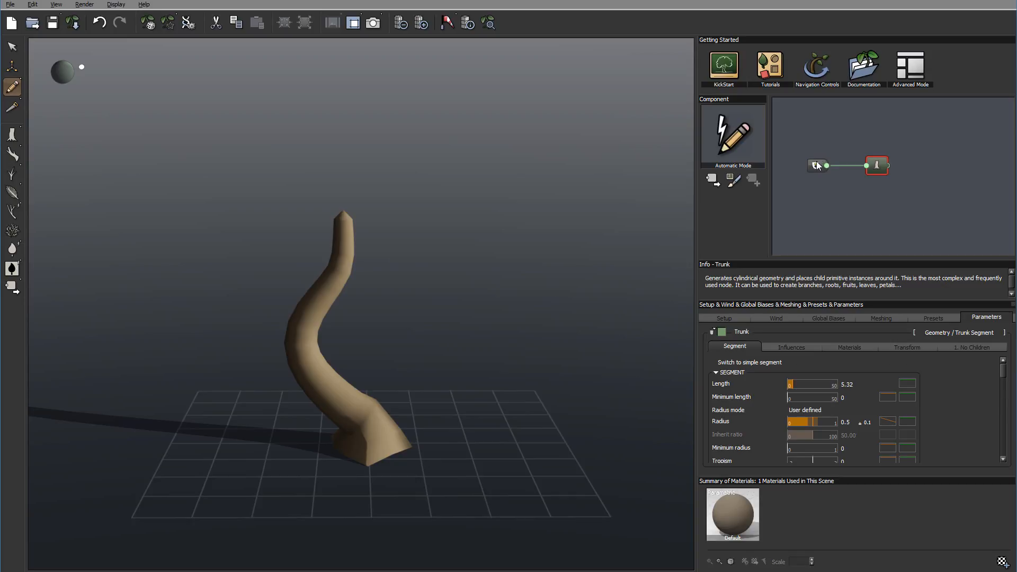
mouse_move(876, 165)
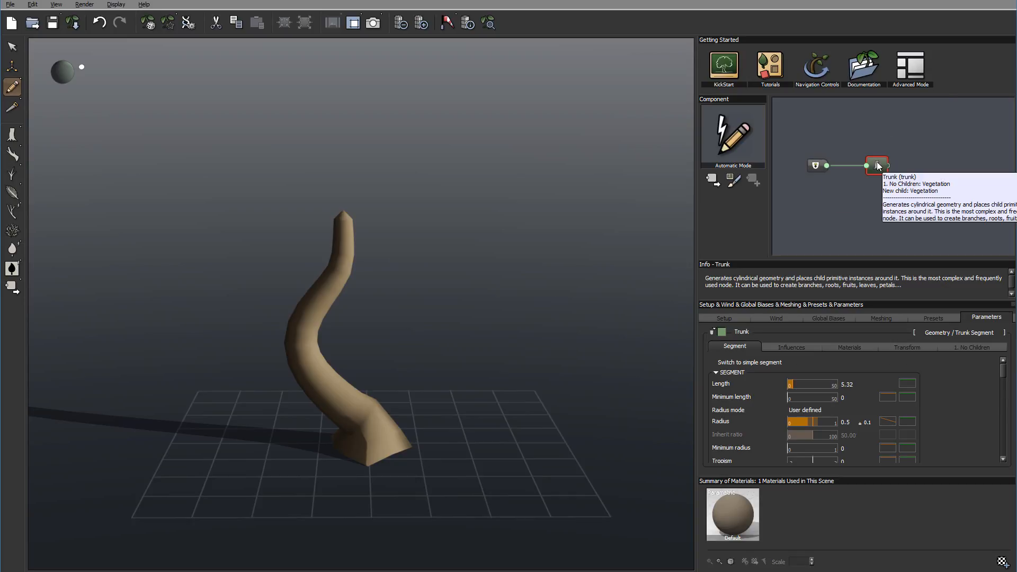
mouse_move(888, 183)
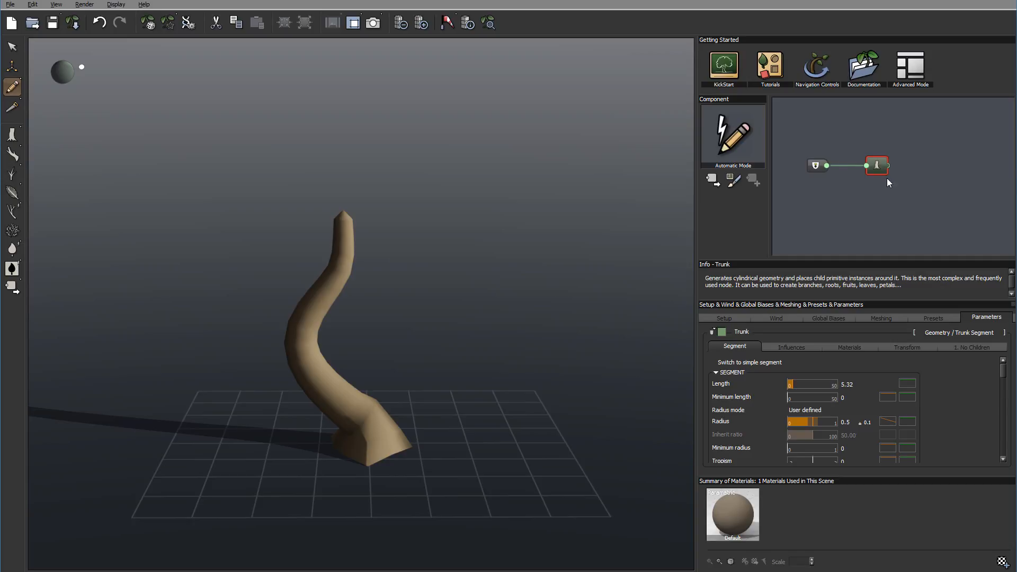
mouse_move(907, 169)
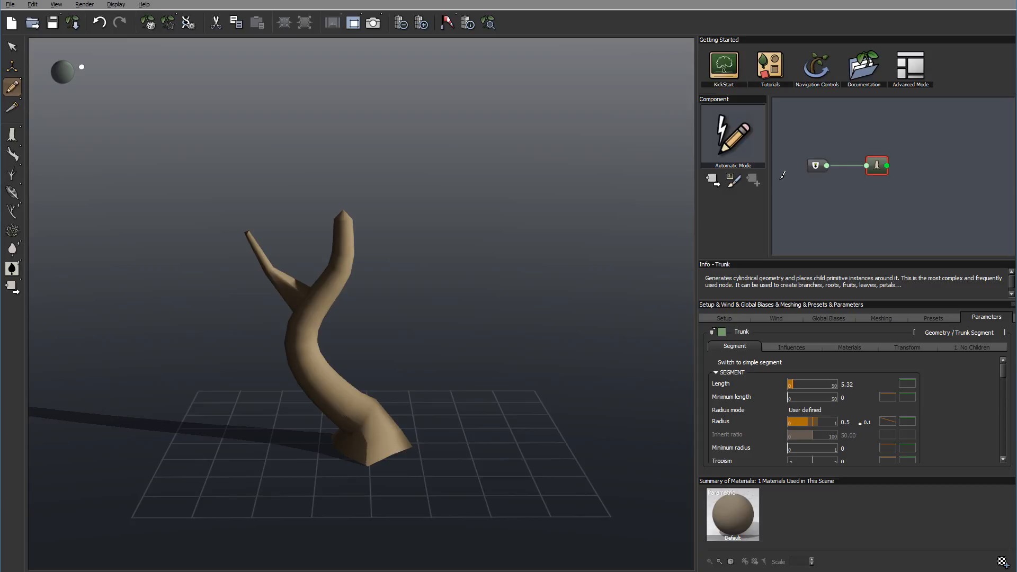
click(901, 165)
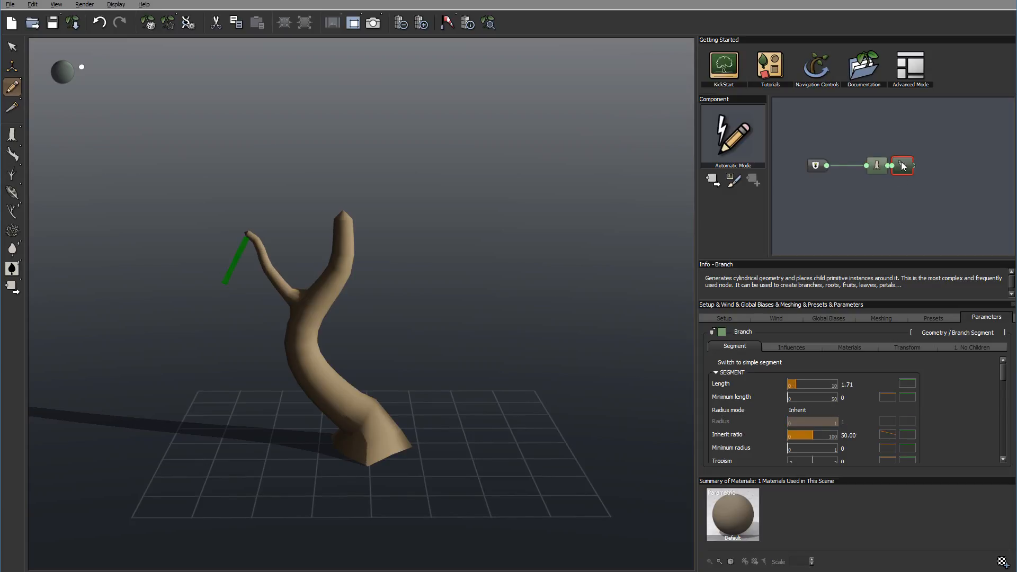
drag(901, 165, 944, 165)
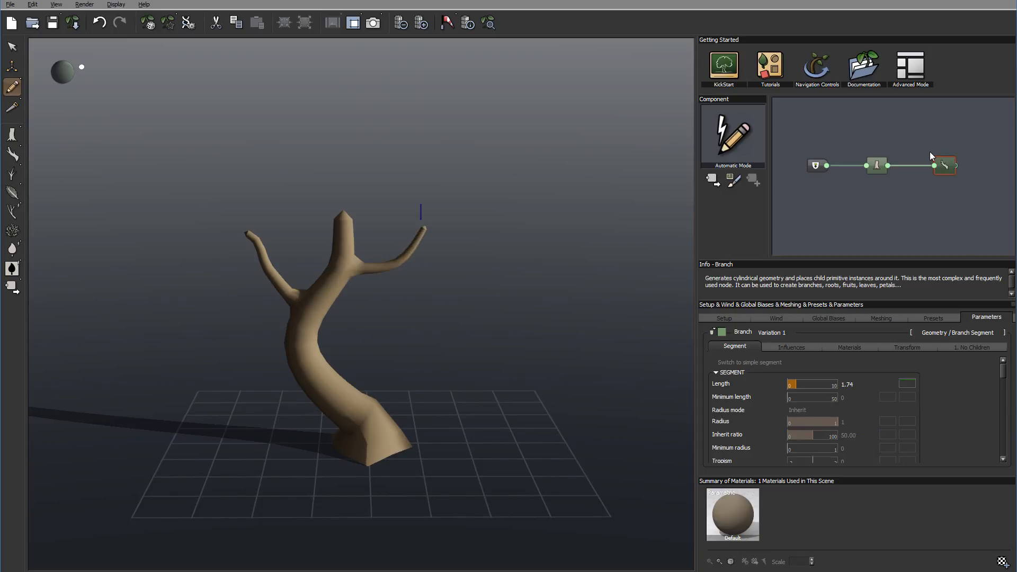
click(944, 165)
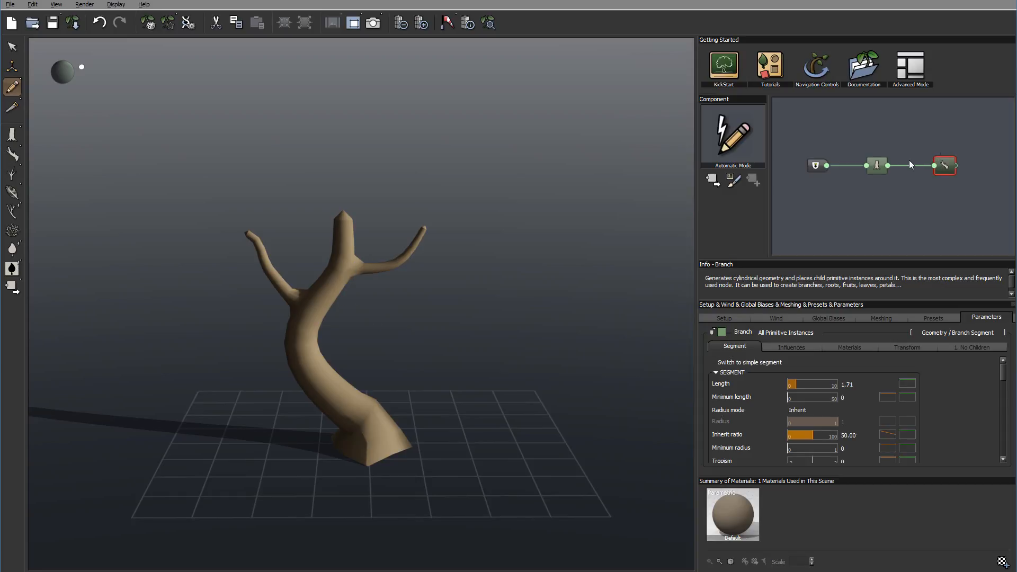
mouse_move(951, 145)
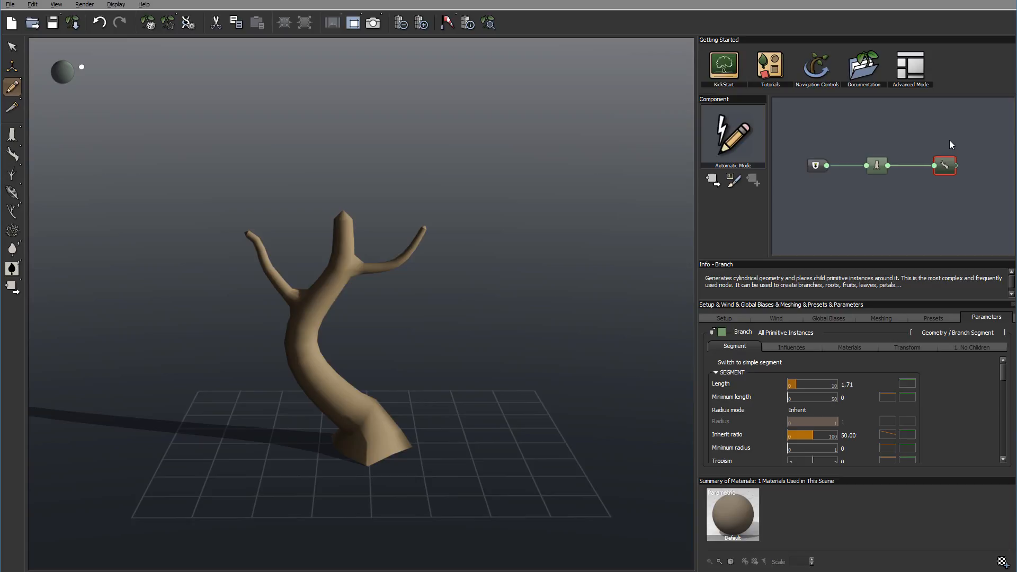
mouse_move(795, 179)
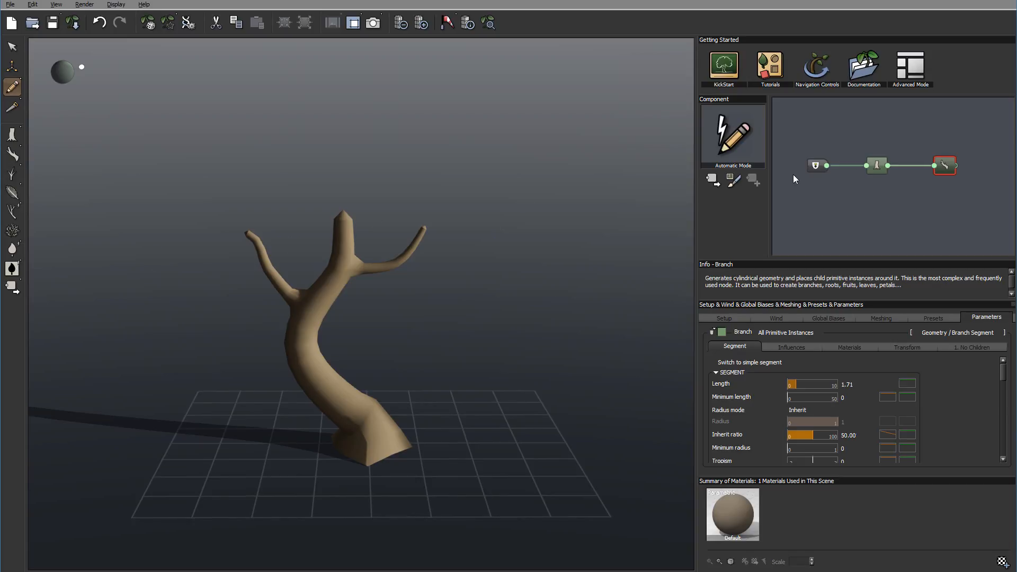
mouse_move(19, 253)
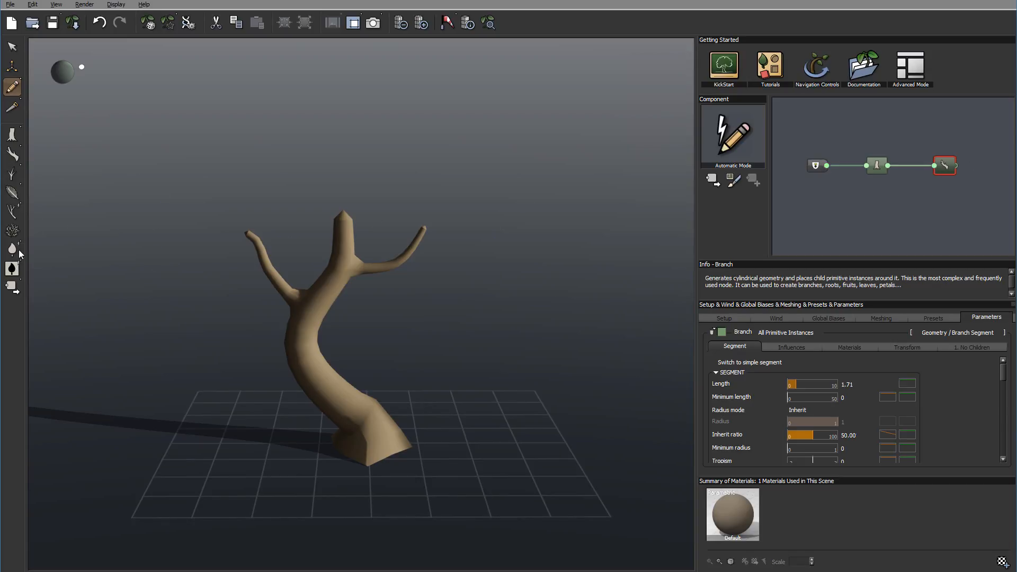
click(11, 250)
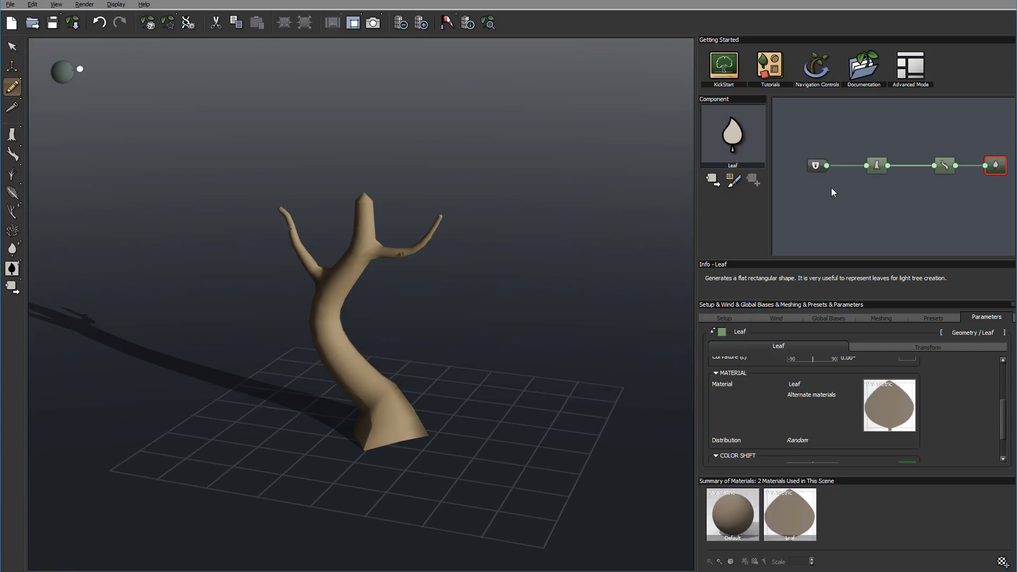
mouse_move(995, 166)
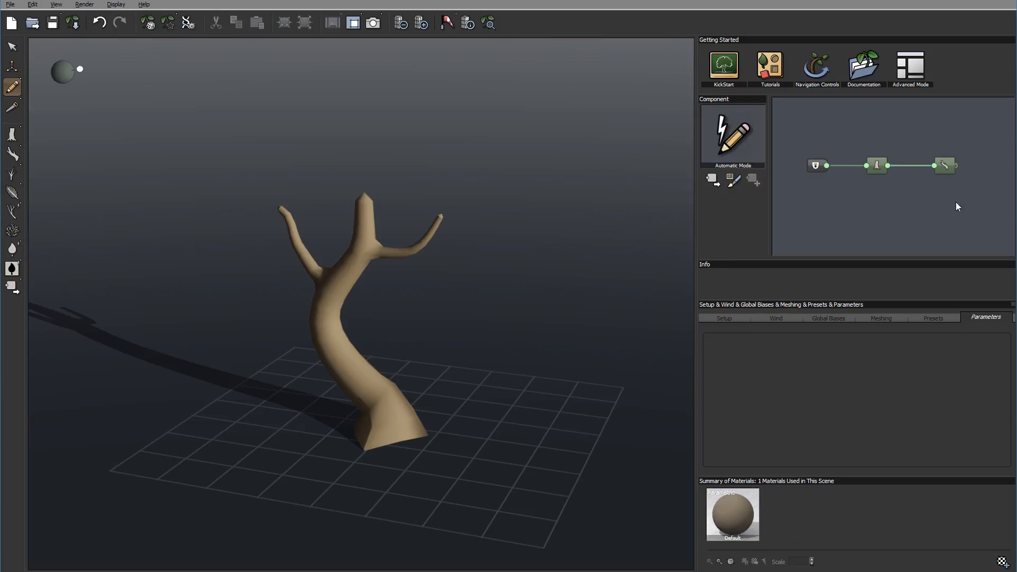
mouse_move(993, 169)
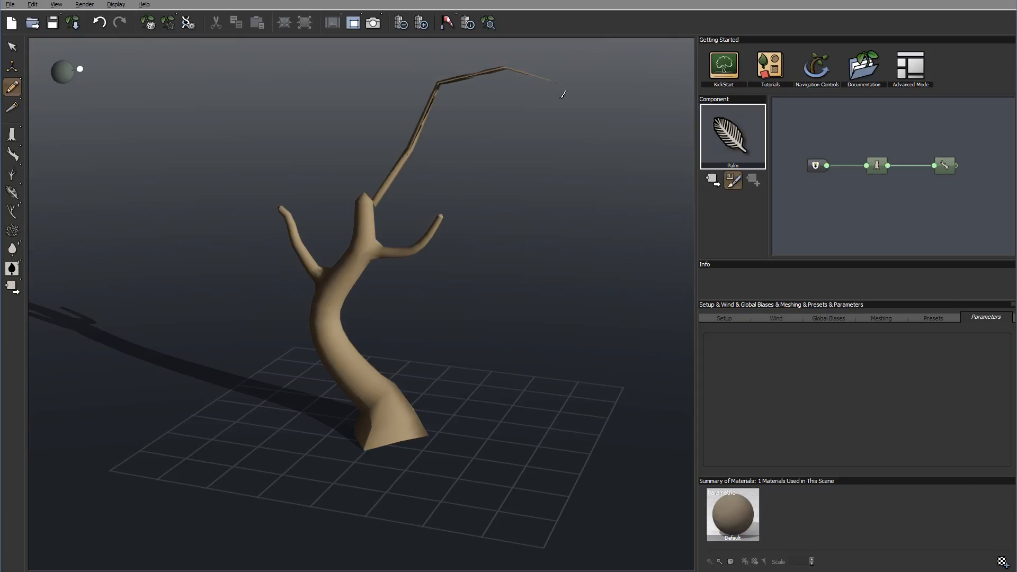
Sketch palm fronds from the branch tips and select the new Palm node's settings.
click(906, 165)
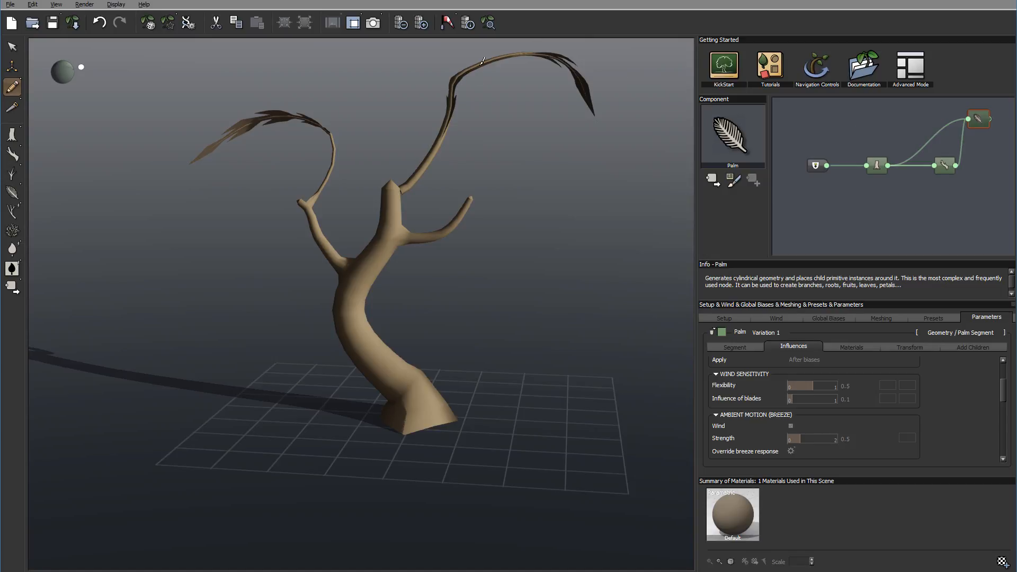
mouse_move(496, 105)
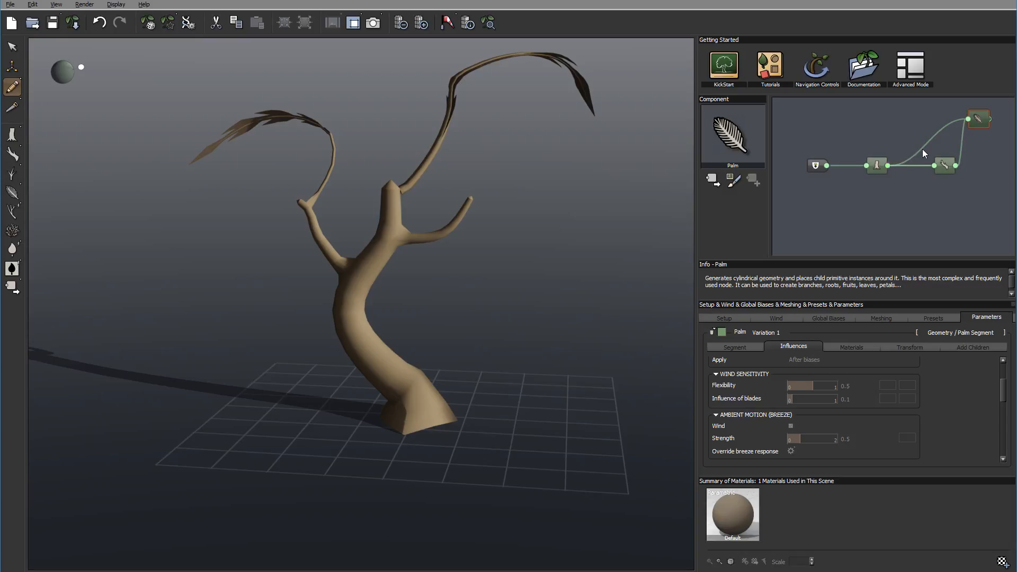
mouse_move(975, 118)
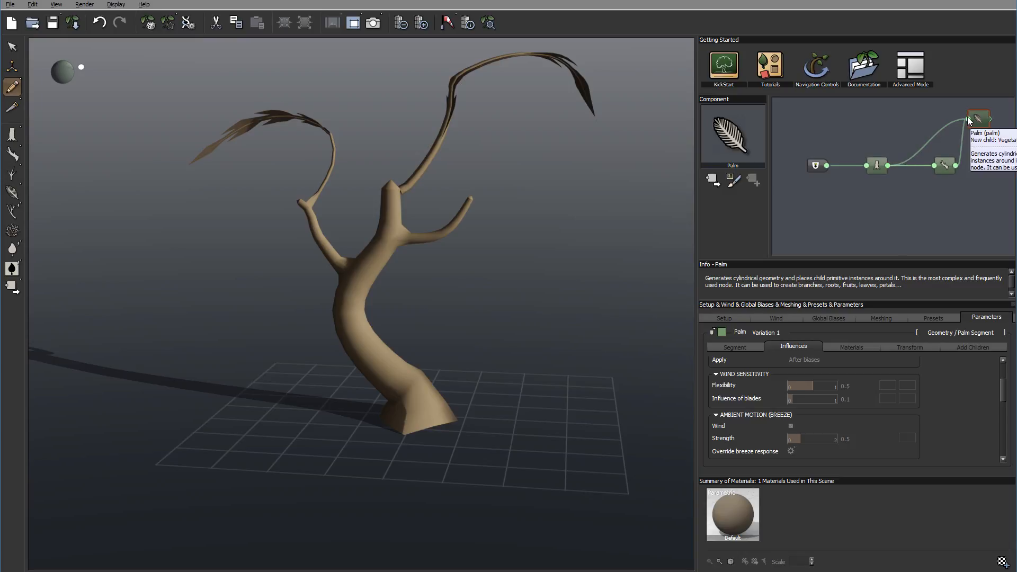
click(978, 119)
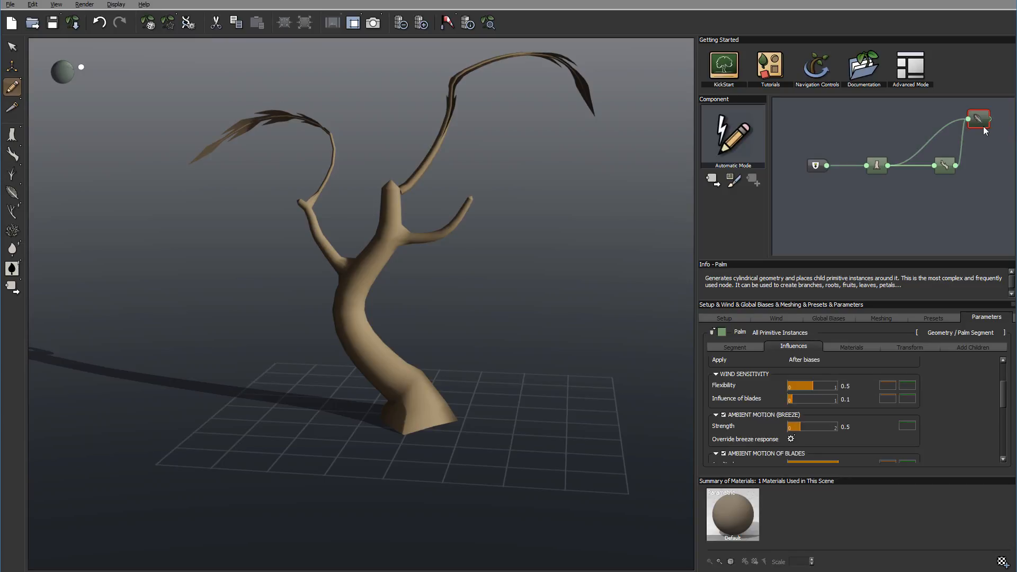
mouse_move(980, 138)
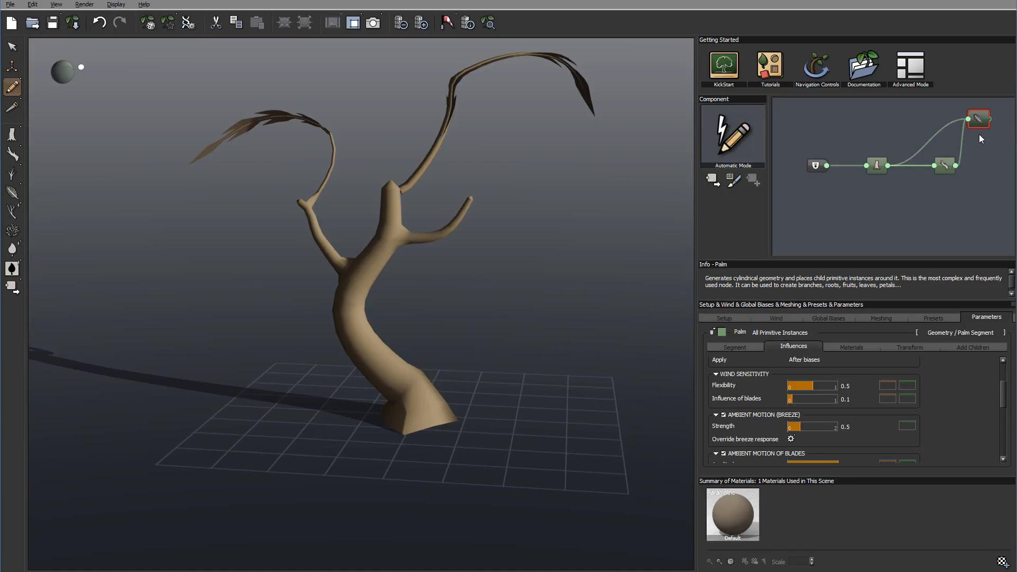
mouse_move(742, 288)
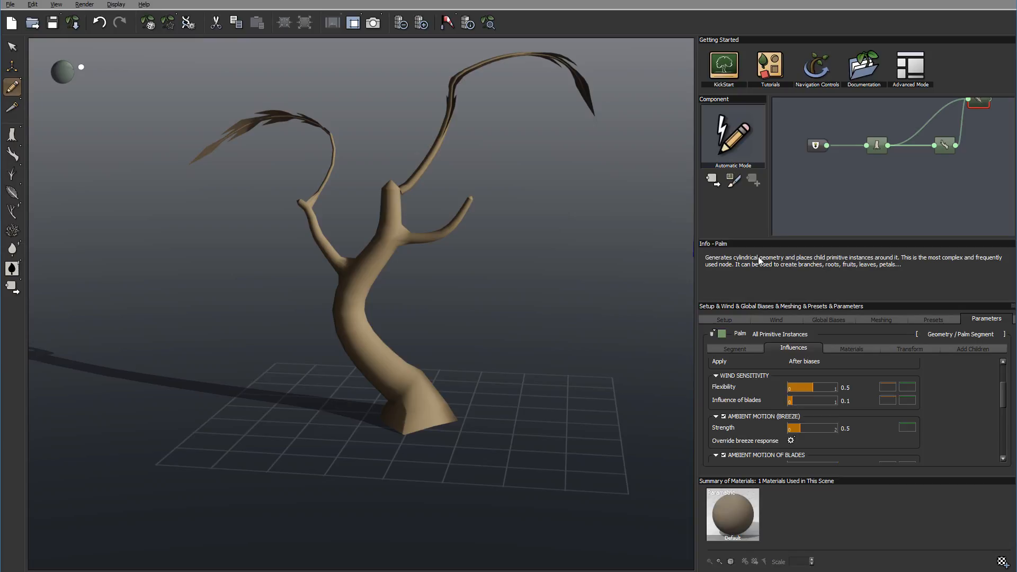
mouse_move(919, 184)
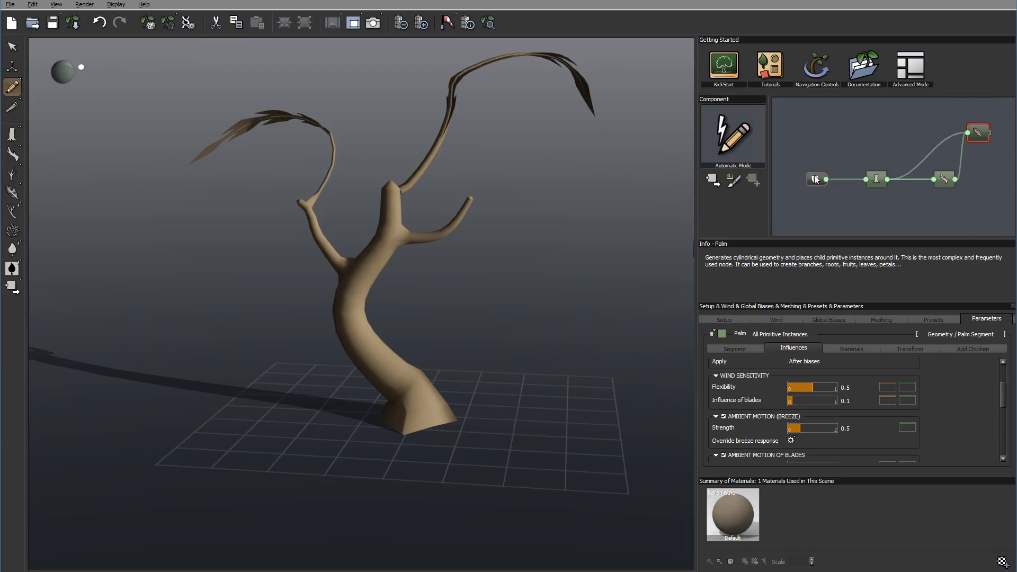
Select the Root, Trunk and Branch nodes in turn to read their Info and Parameters.
click(817, 179)
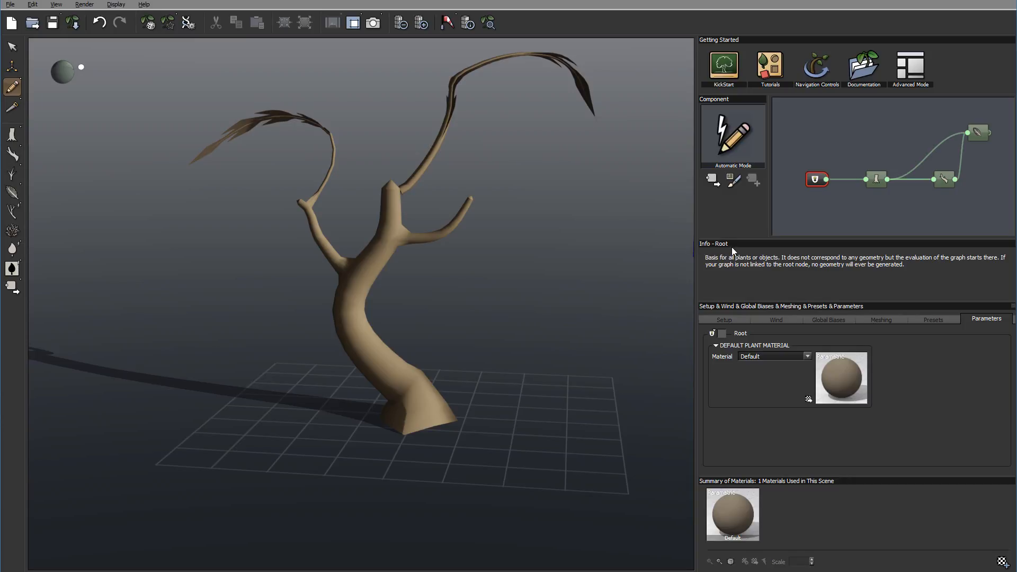
mouse_move(914, 265)
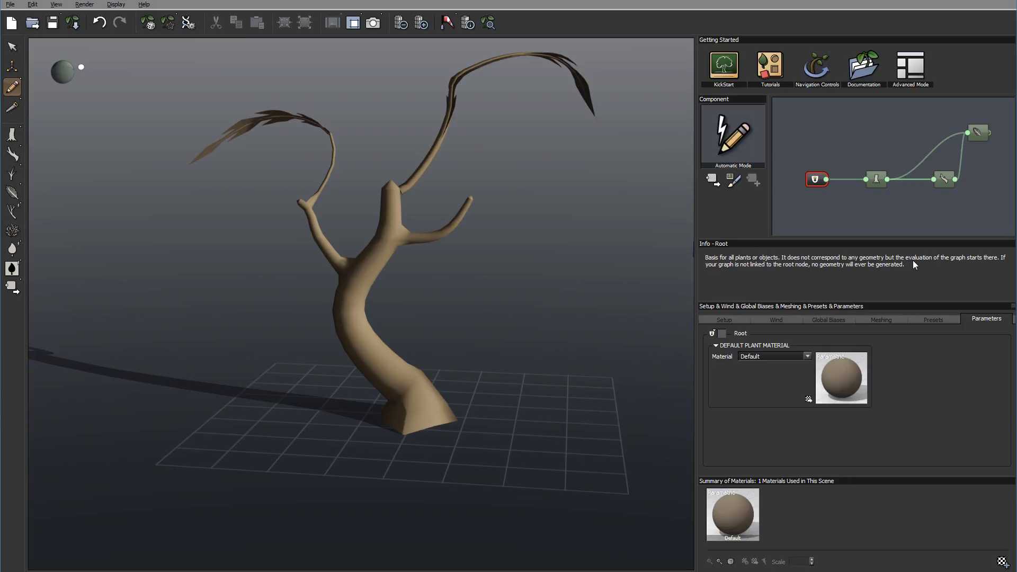
mouse_move(944, 236)
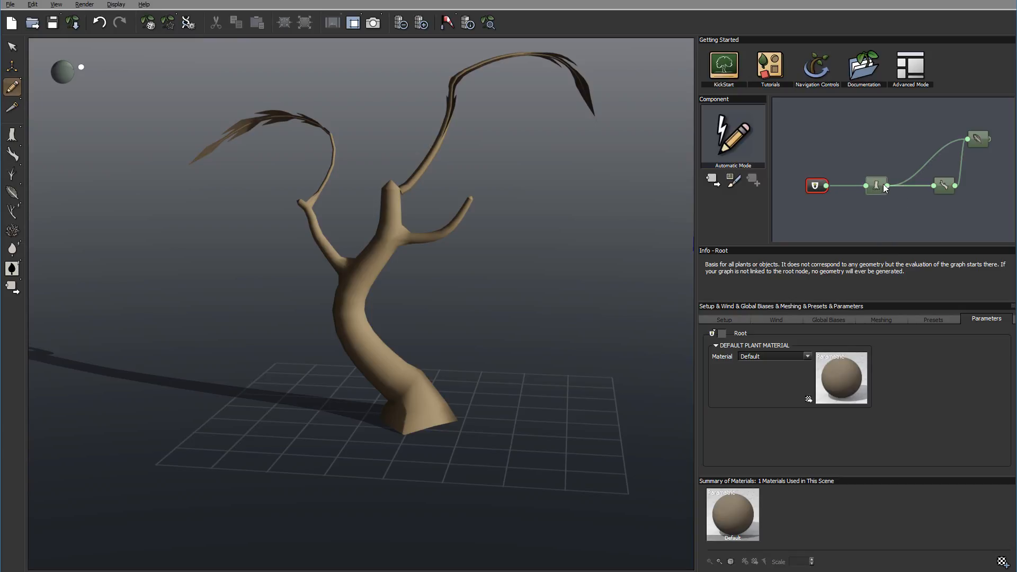
click(876, 186)
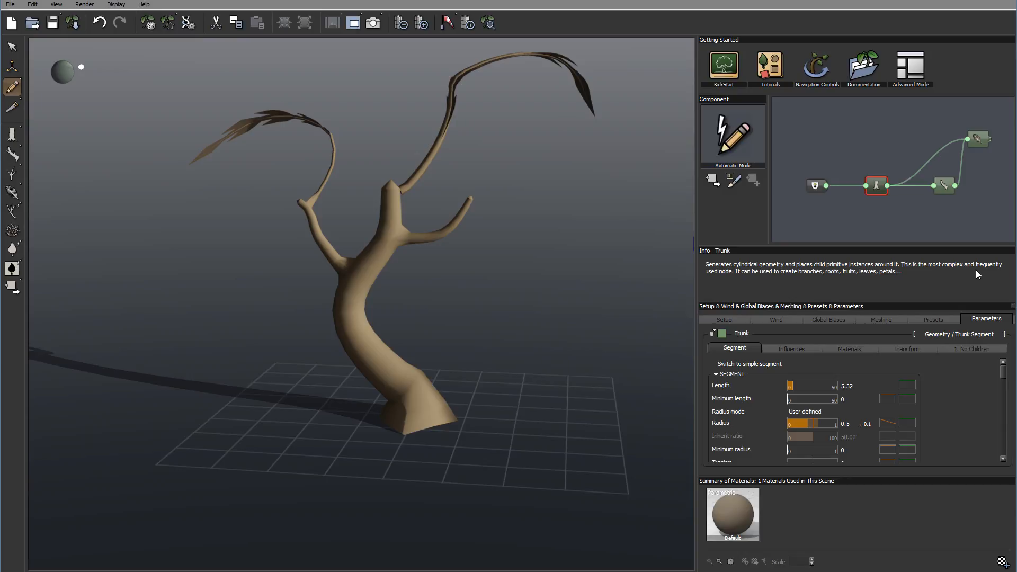
mouse_move(1001, 244)
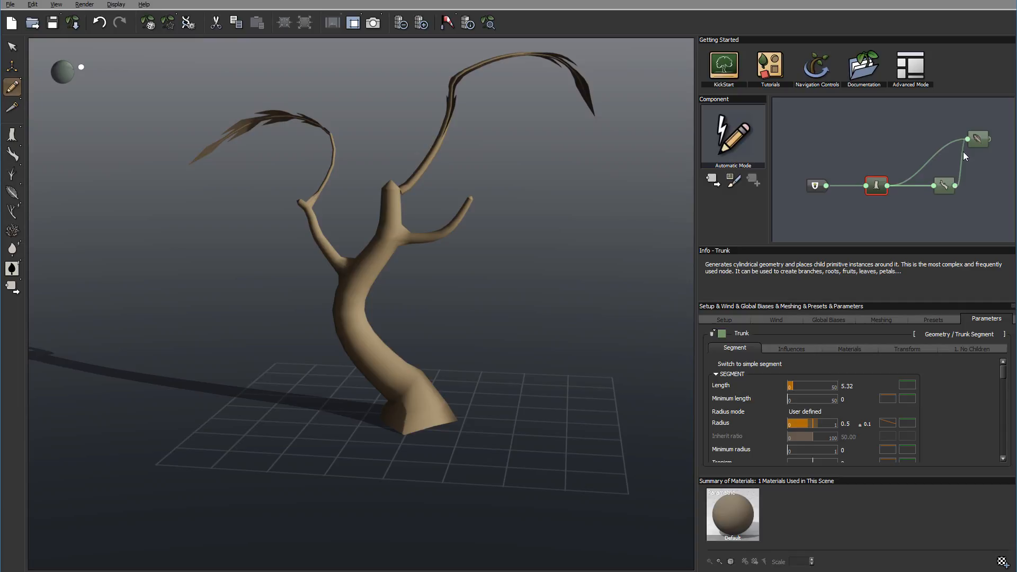
click(944, 184)
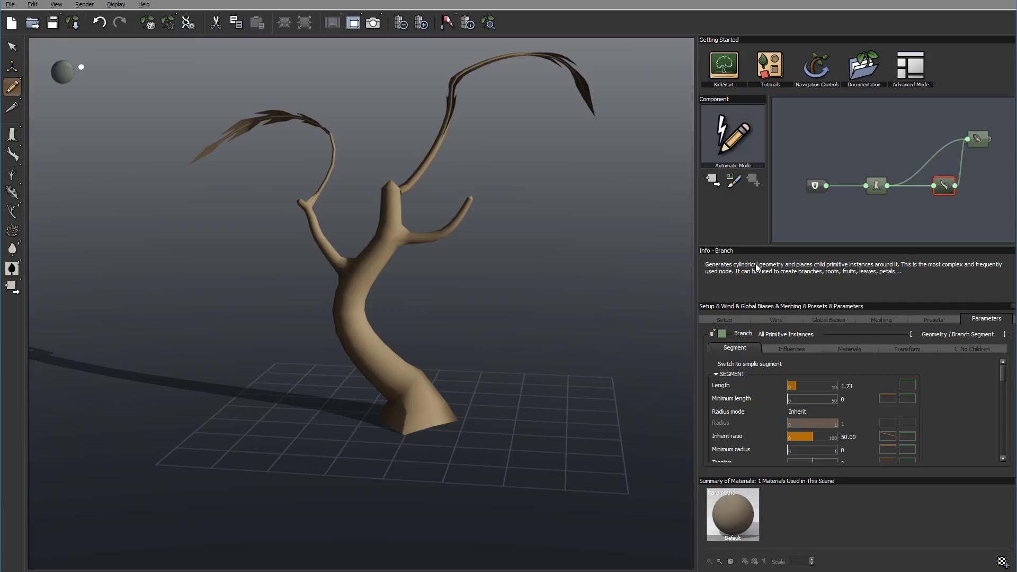
mouse_move(757, 268)
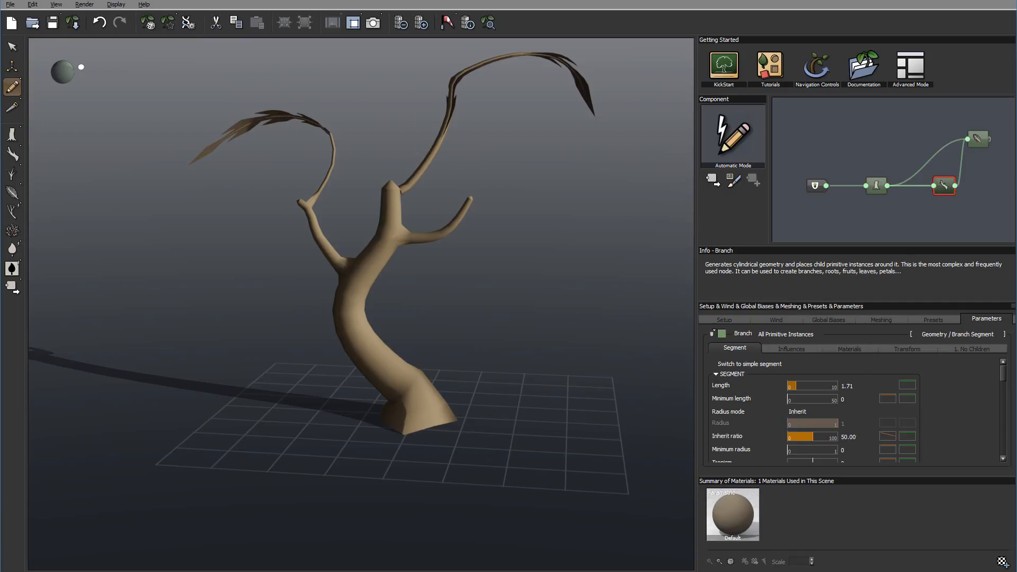
mouse_move(872, 255)
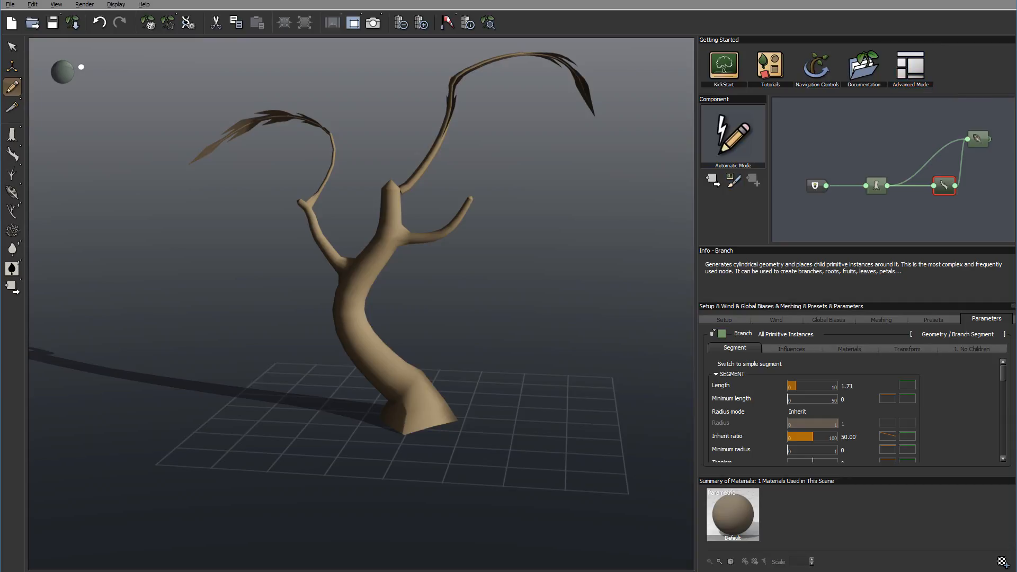
mouse_move(741, 207)
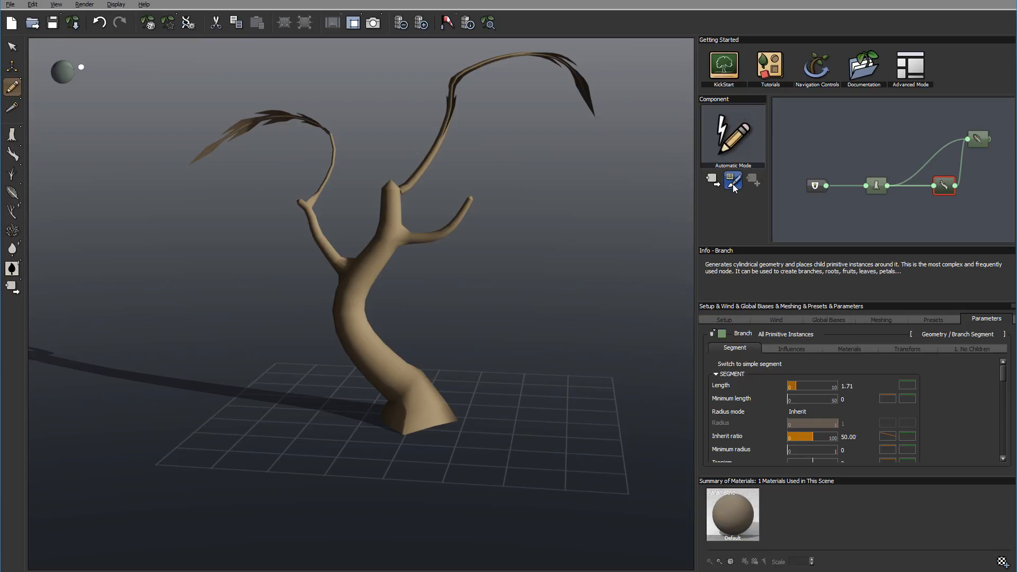
click(731, 179)
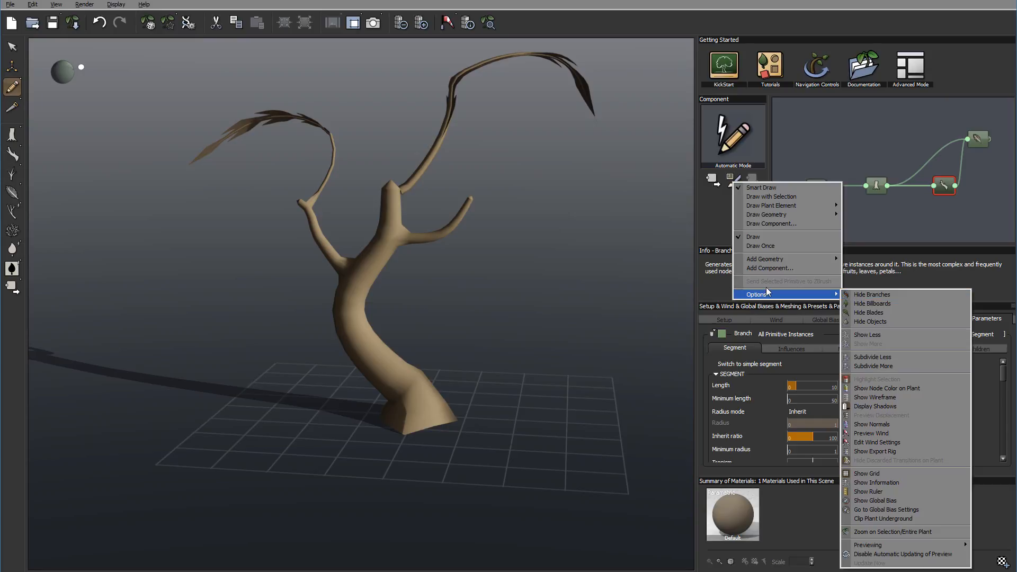
mouse_move(882, 432)
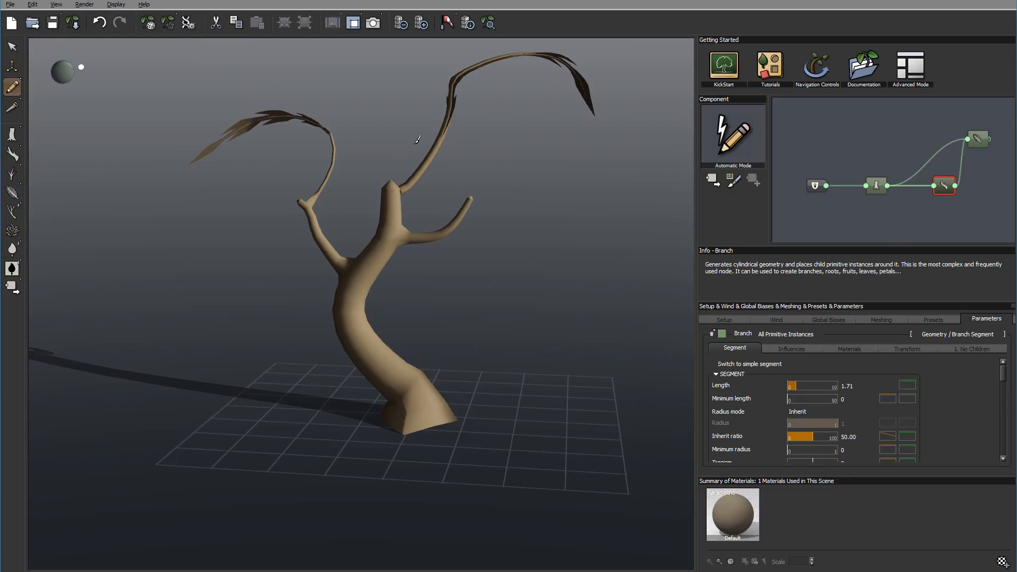
mouse_move(373, 201)
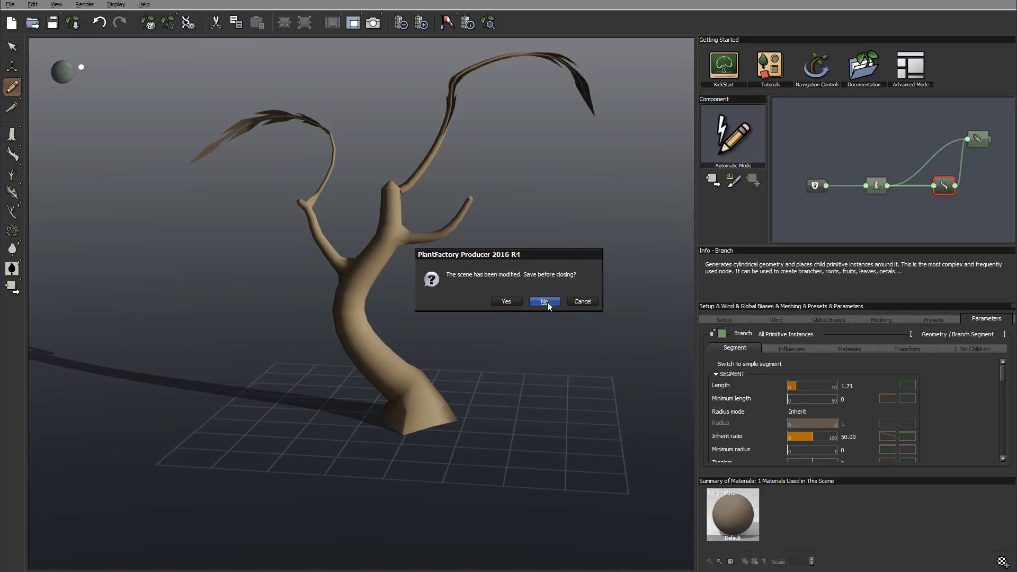
Answer No to 'Save before closing?' leaving an empty scene with only the root node.
click(544, 301)
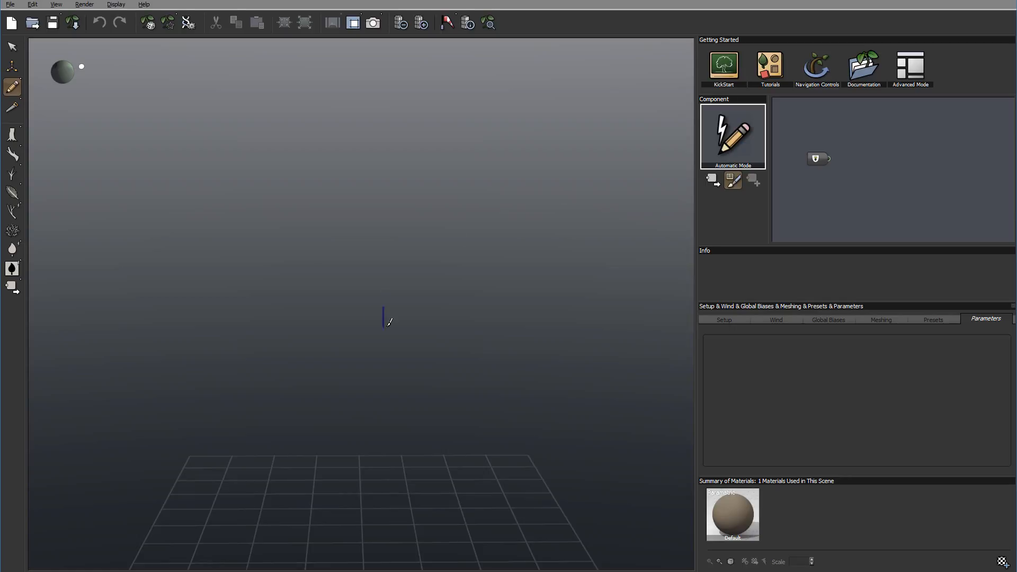